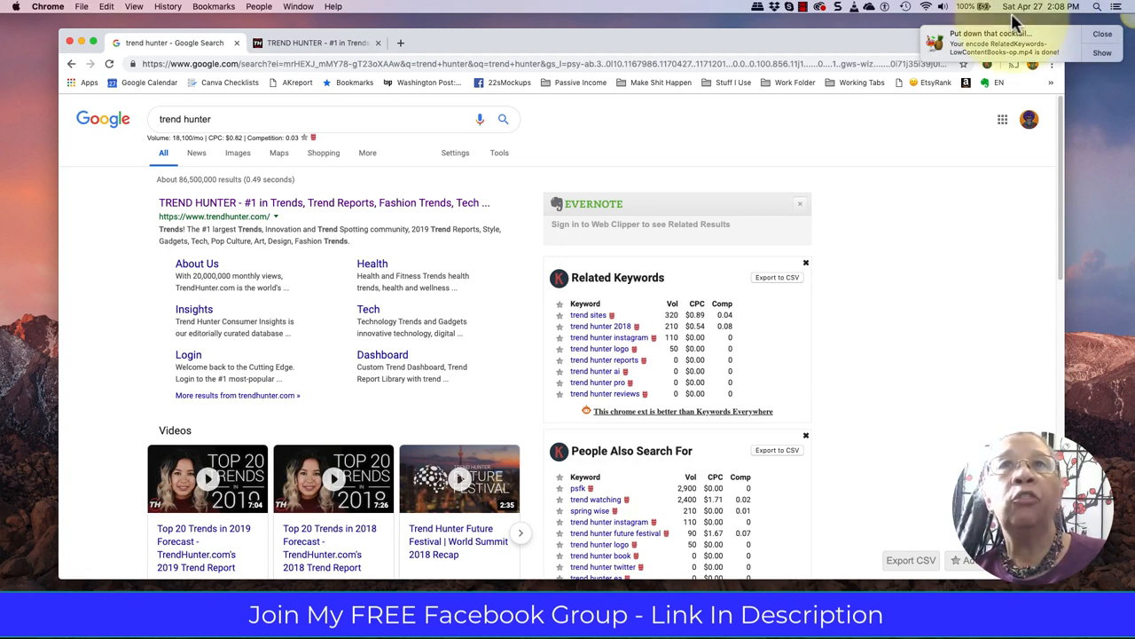
Scroll the Trend Hunter homepage down to the April trend collections and Data Trends lists.
left_click(1104, 34)
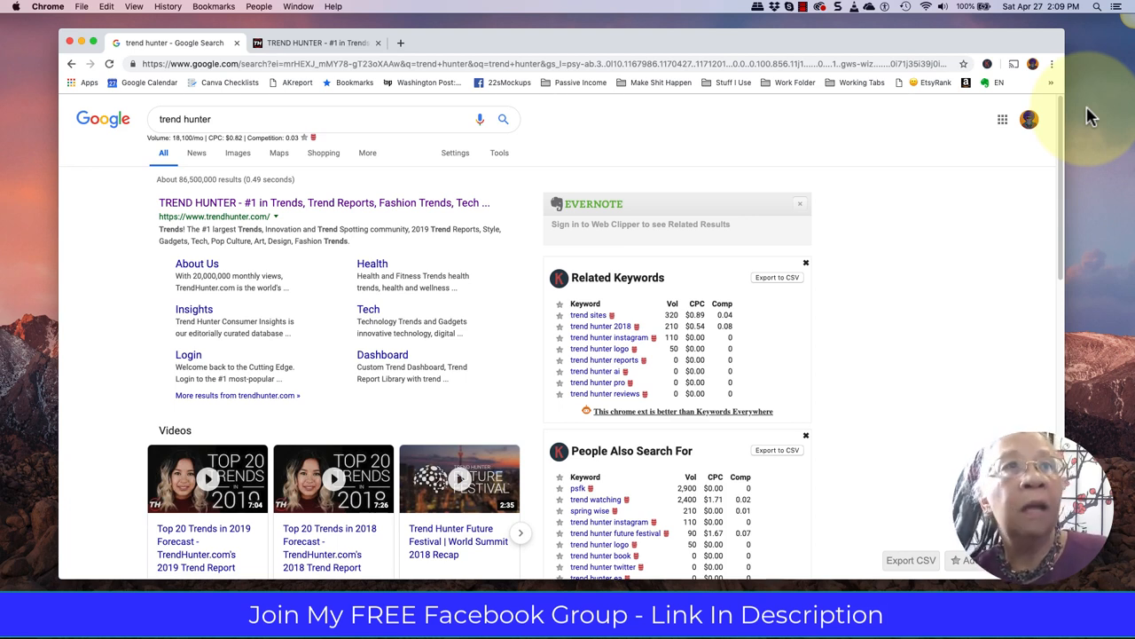
mouse_move(1086, 132)
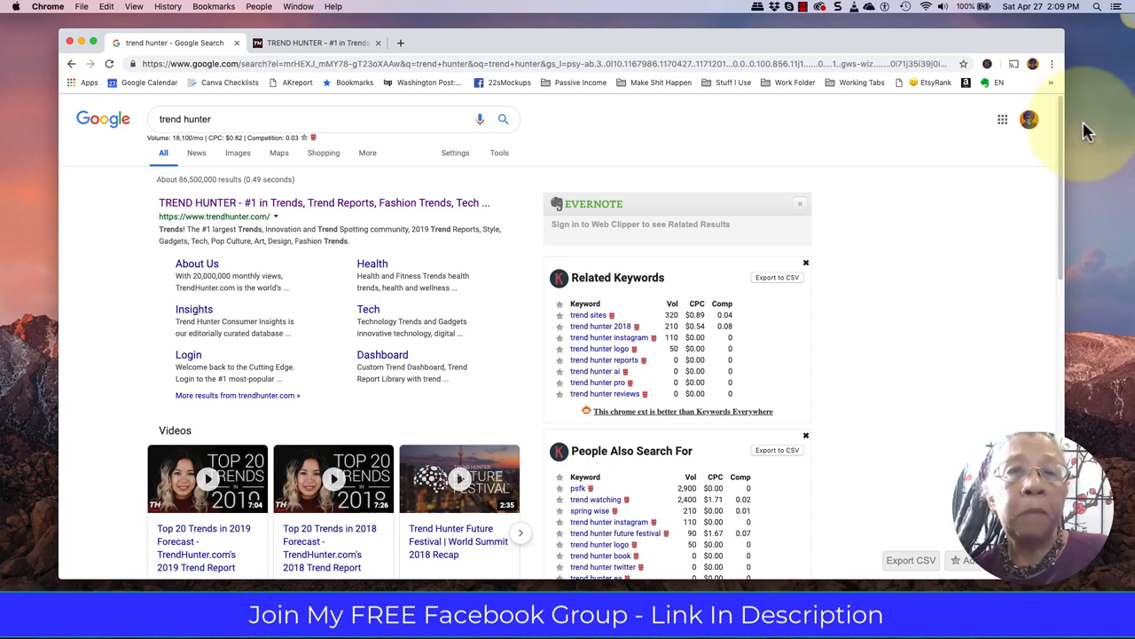
mouse_move(956, 202)
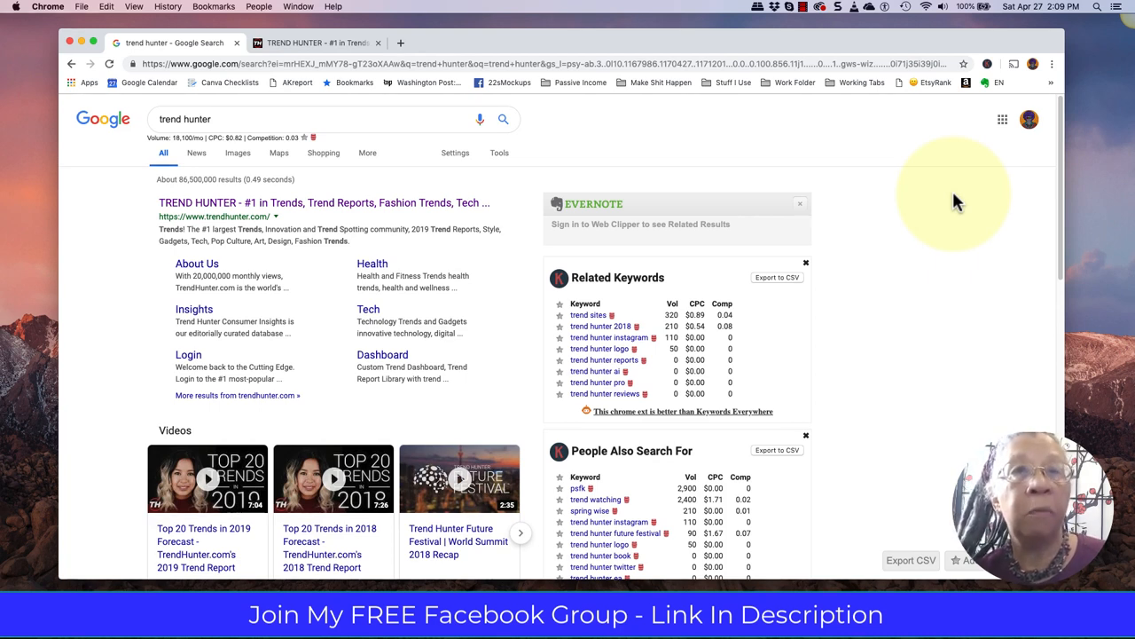
mouse_move(138, 217)
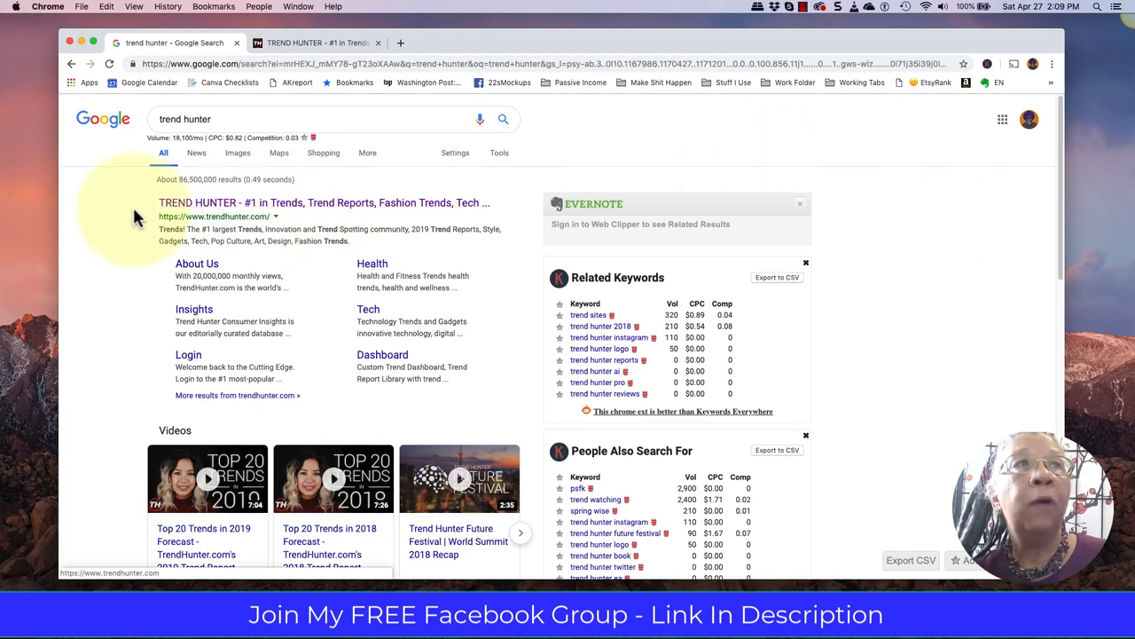
mouse_move(298, 227)
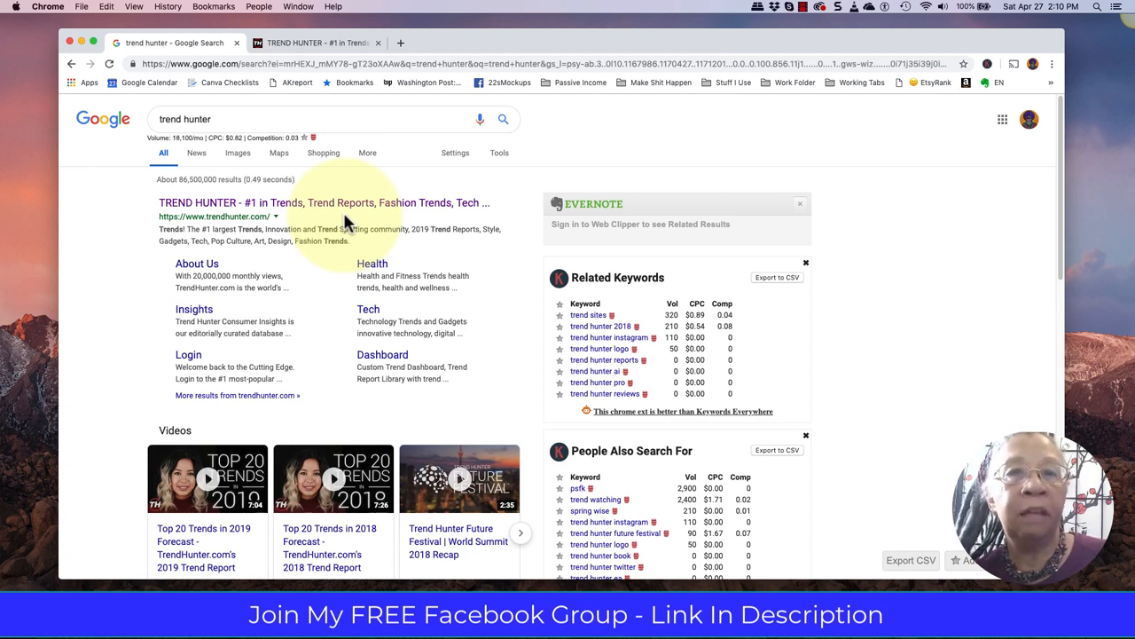
mouse_move(181, 242)
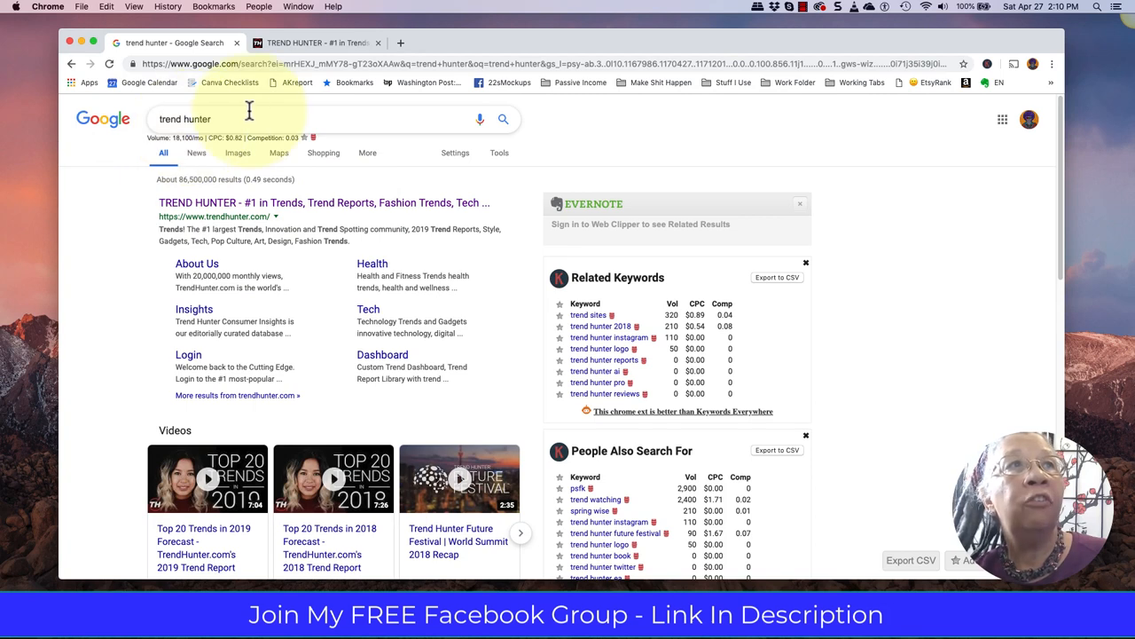
mouse_move(258, 227)
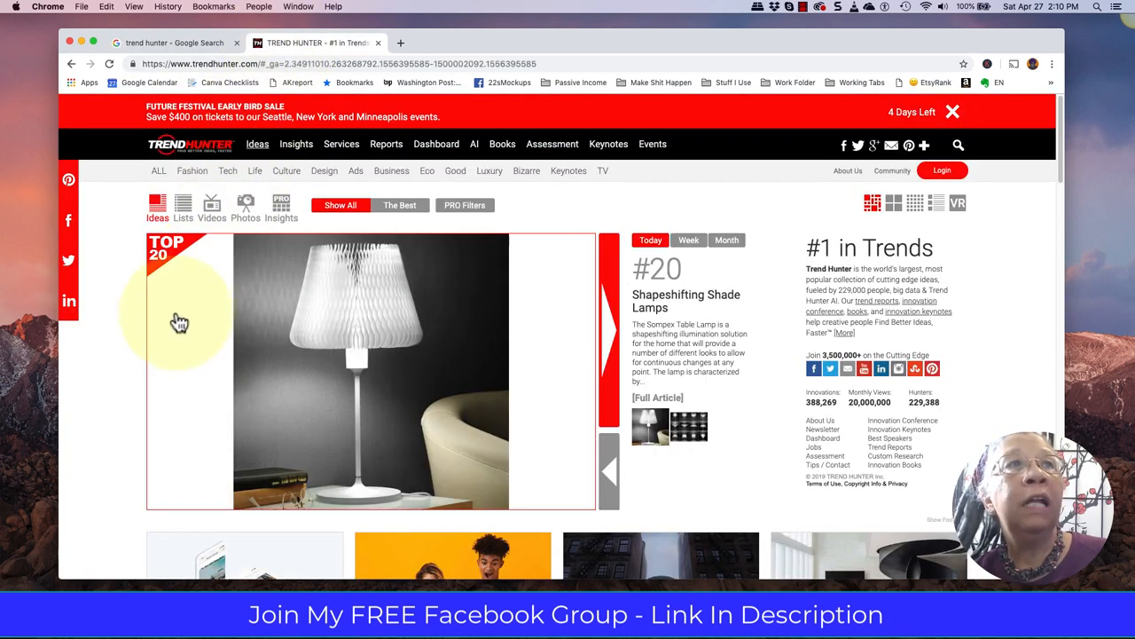
scroll("down", 3)
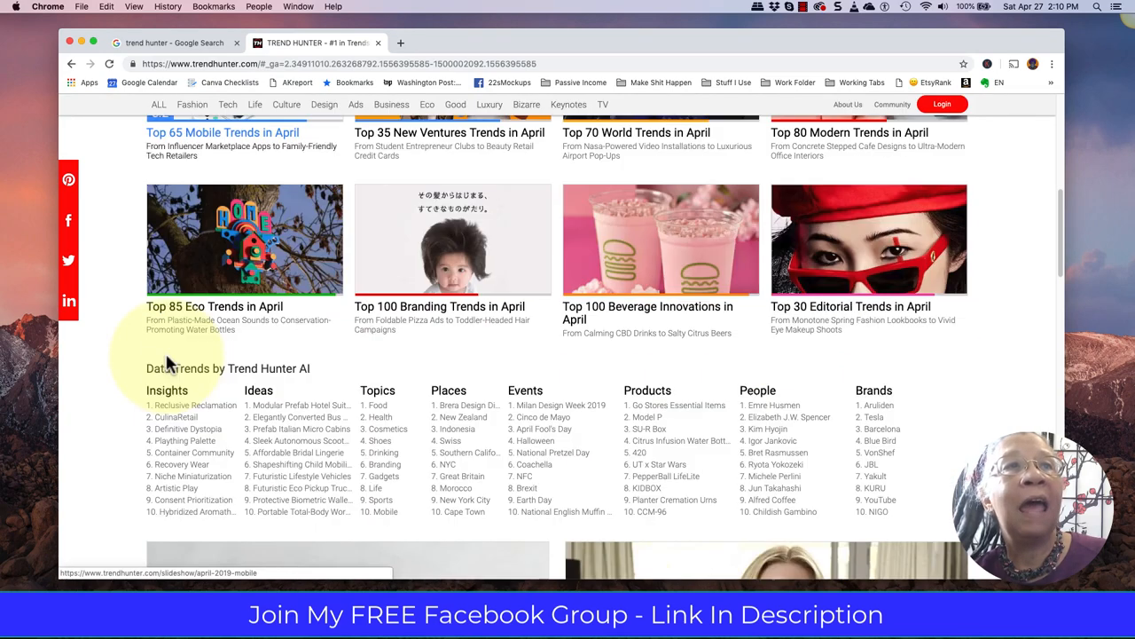
mouse_move(496, 352)
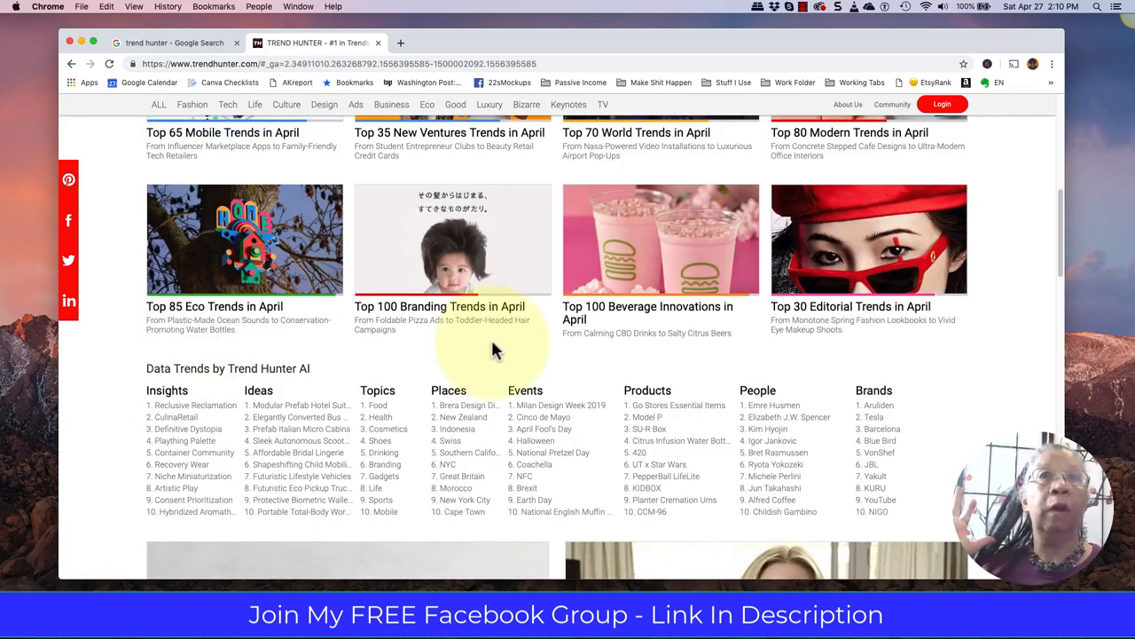
mouse_move(926, 399)
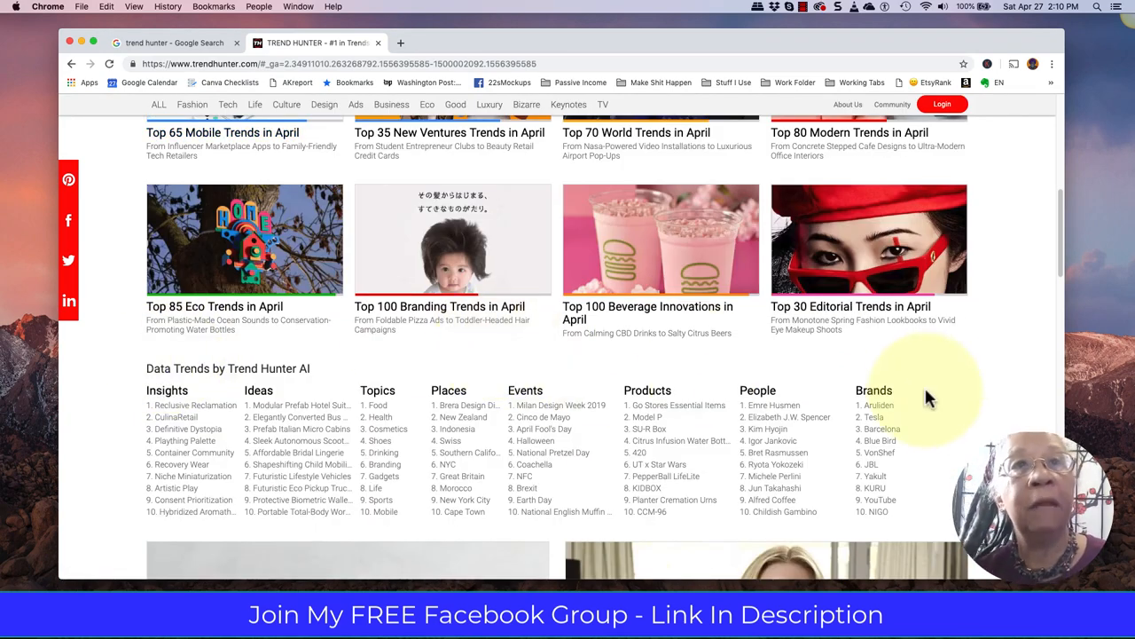
scroll("down", 3)
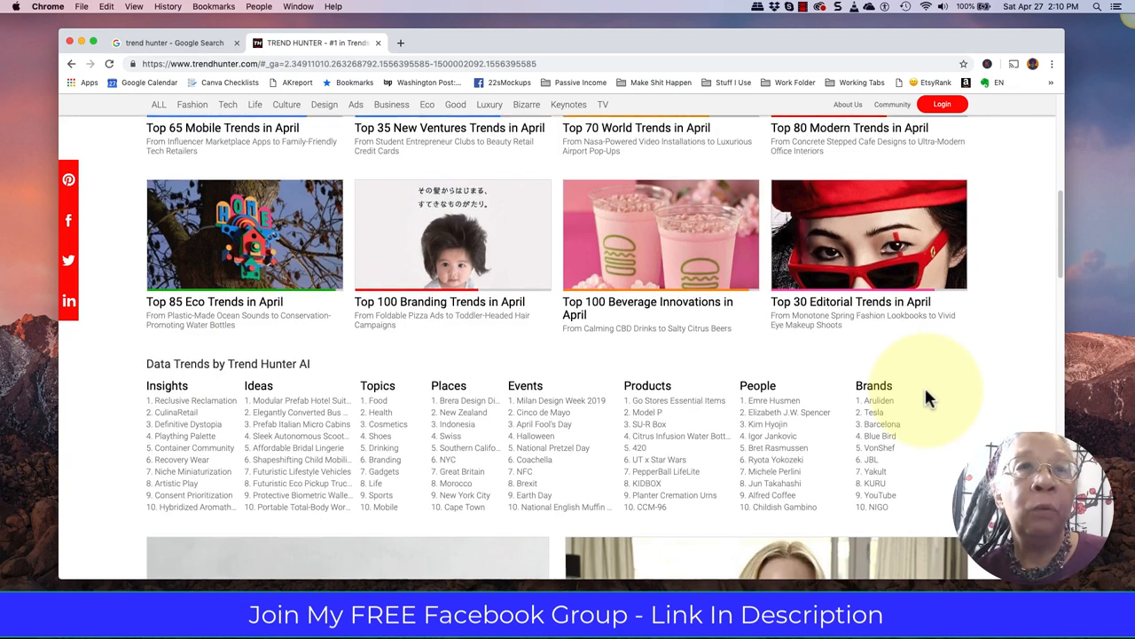
scroll("down", 3)
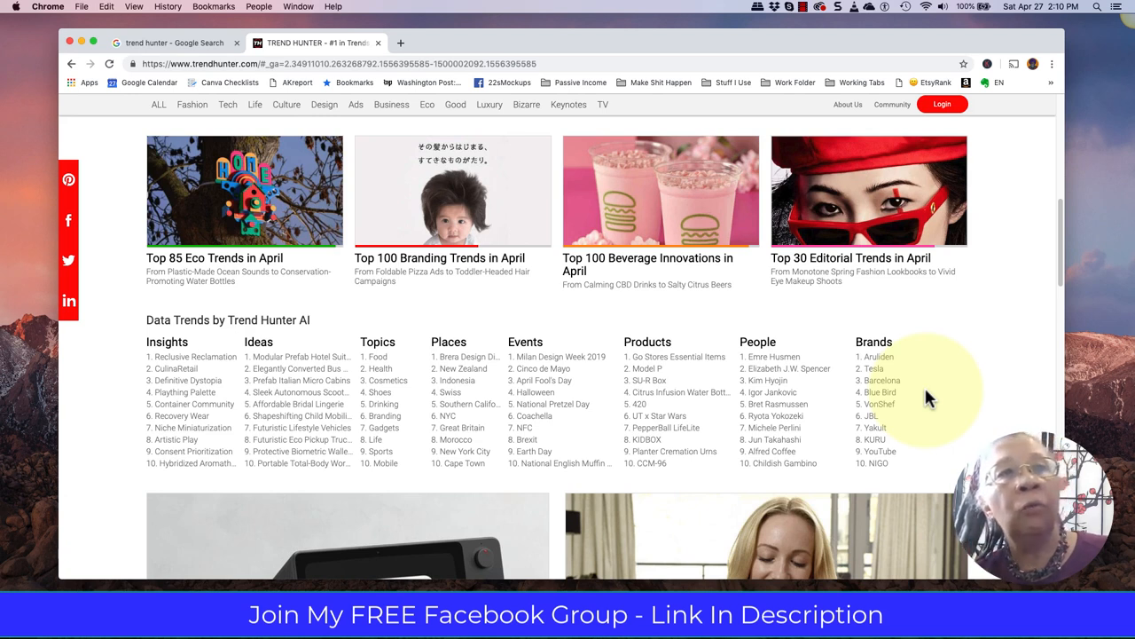
mouse_move(741, 364)
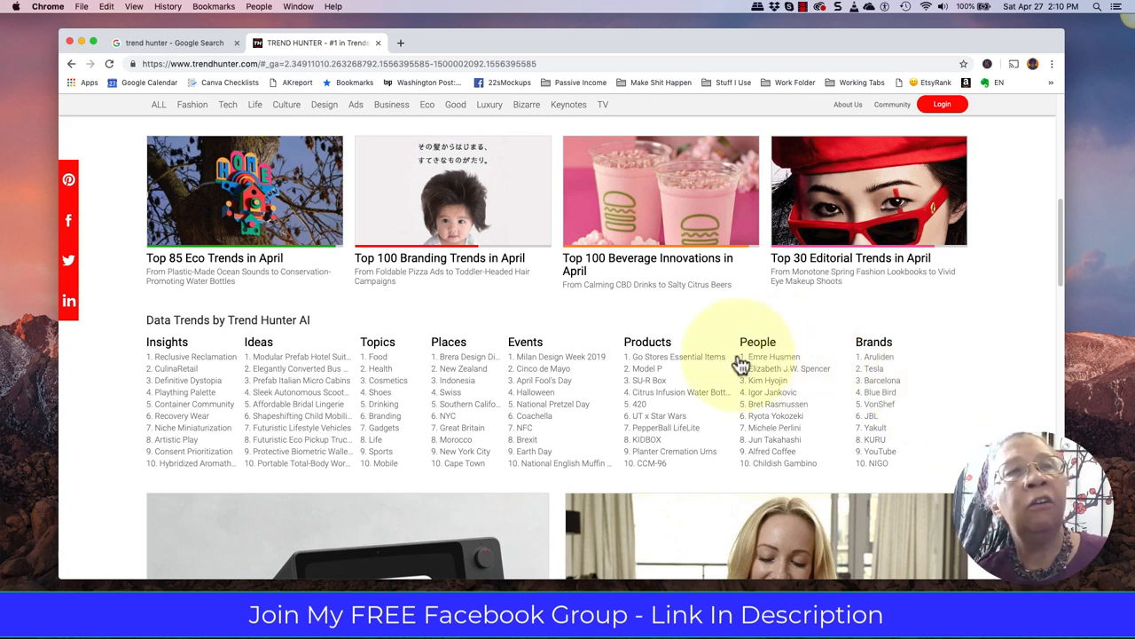
mouse_move(380, 431)
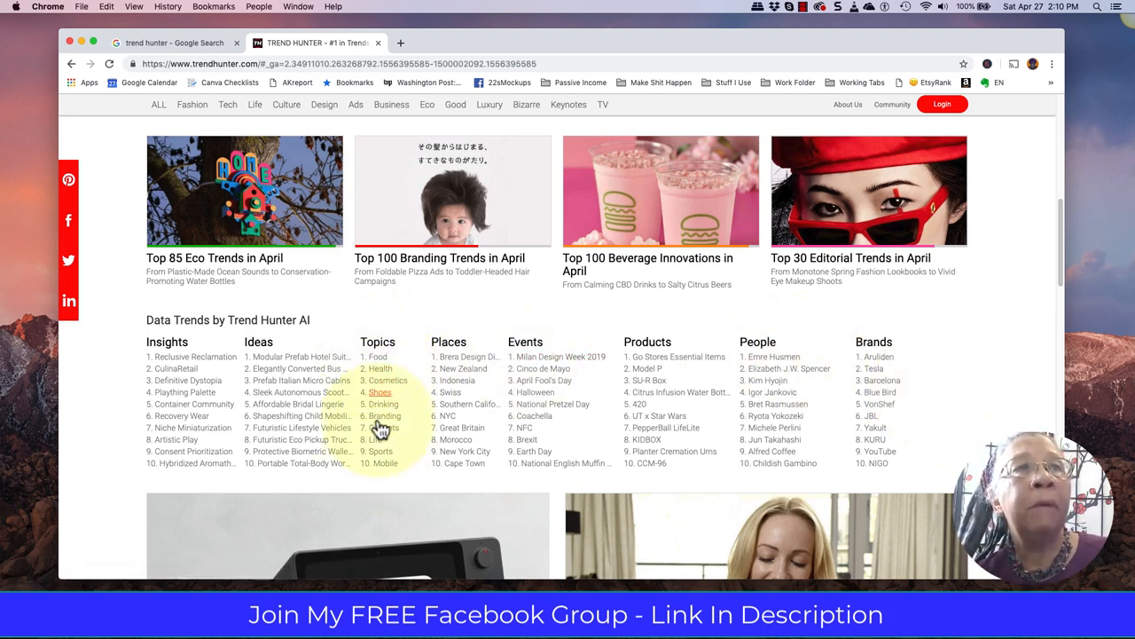
mouse_move(798, 302)
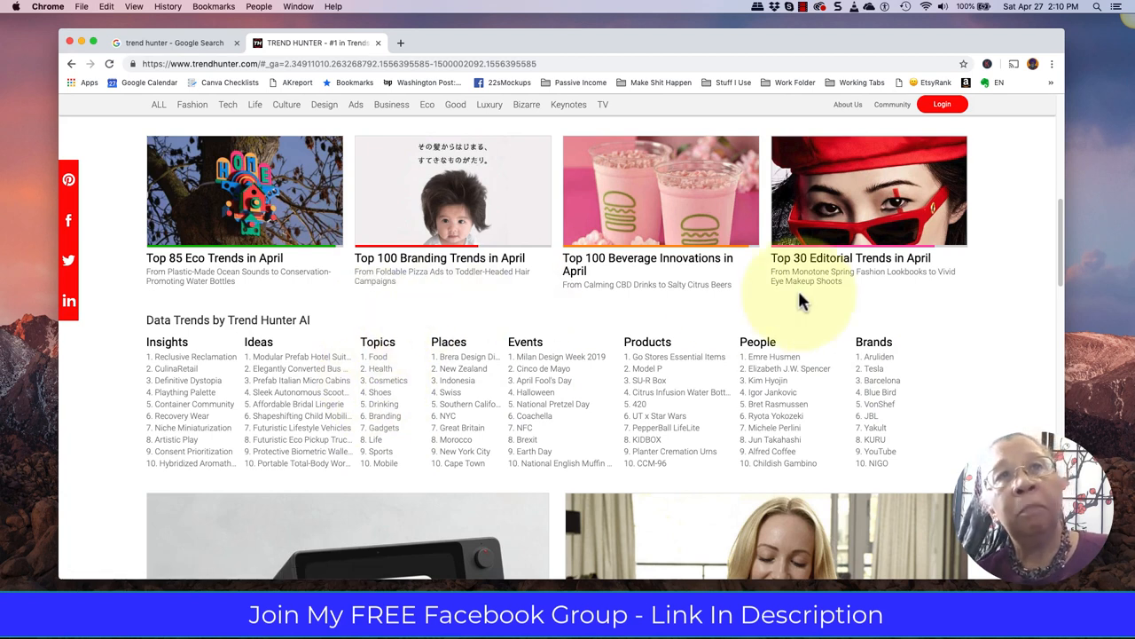
mouse_move(1065, 281)
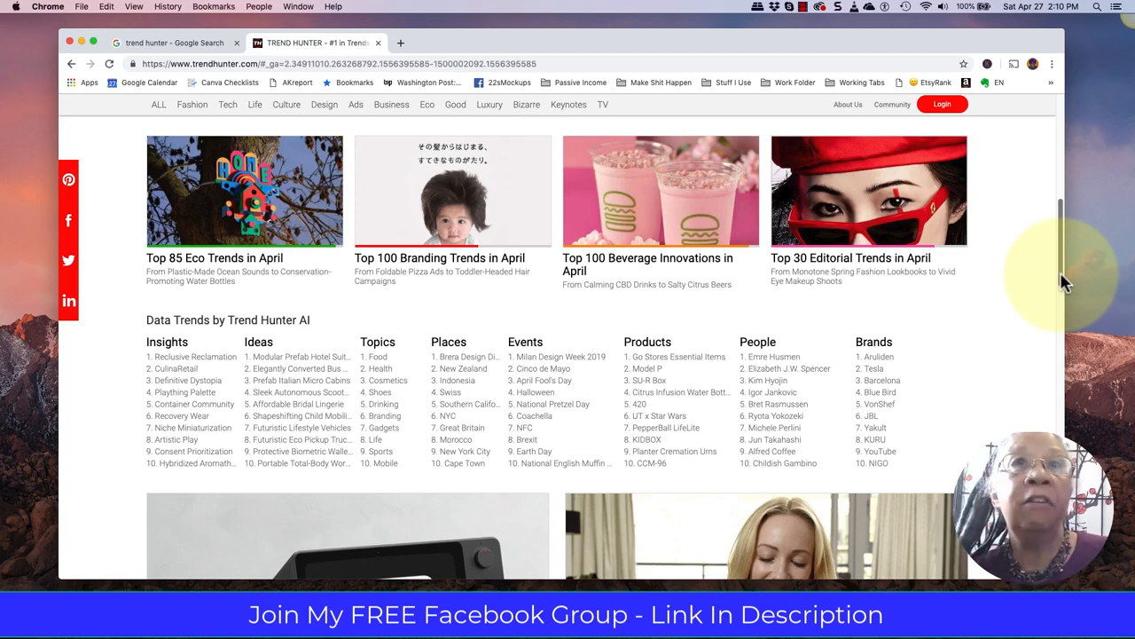
Scroll to the Top 100 Gadgets and Top 100 Food Trends in April tiles.
scroll("down", 3)
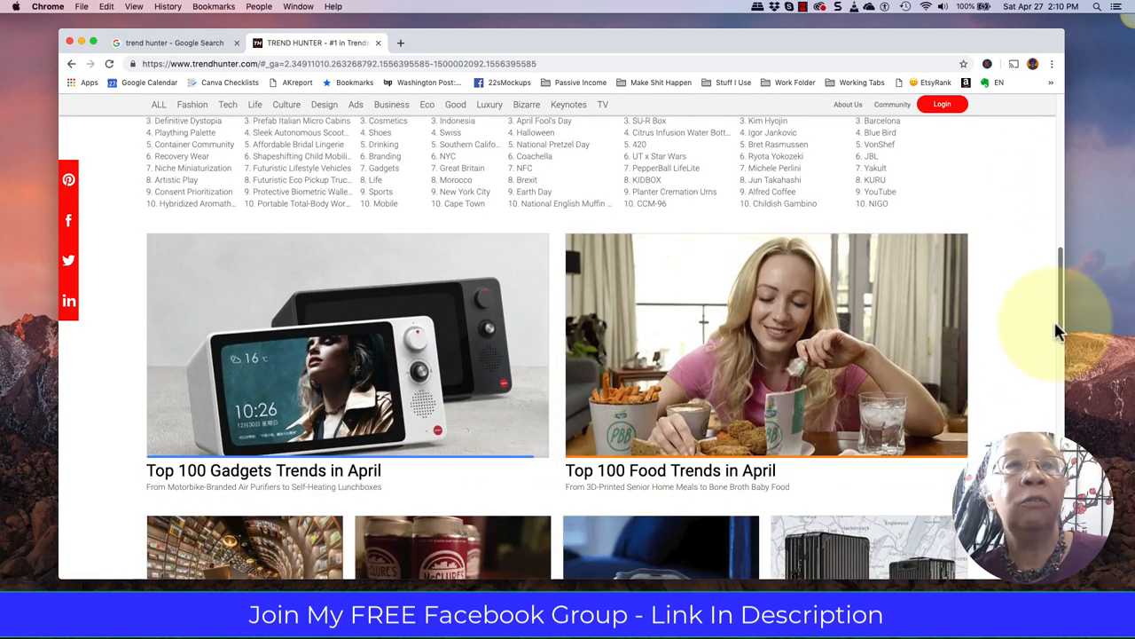
scroll("down", 3)
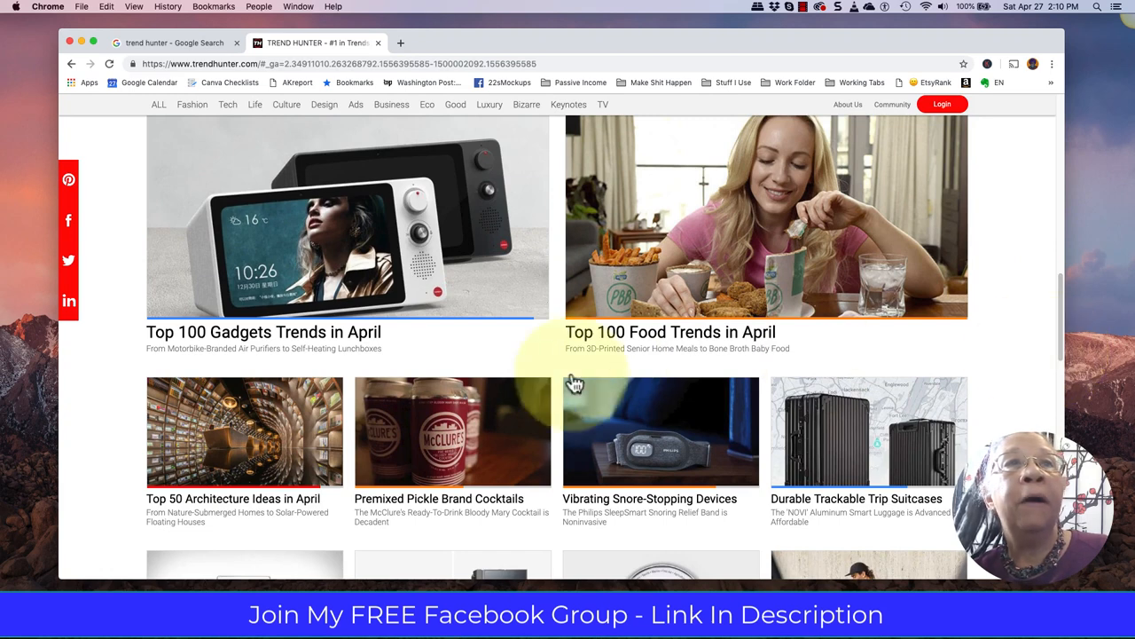
mouse_move(759, 240)
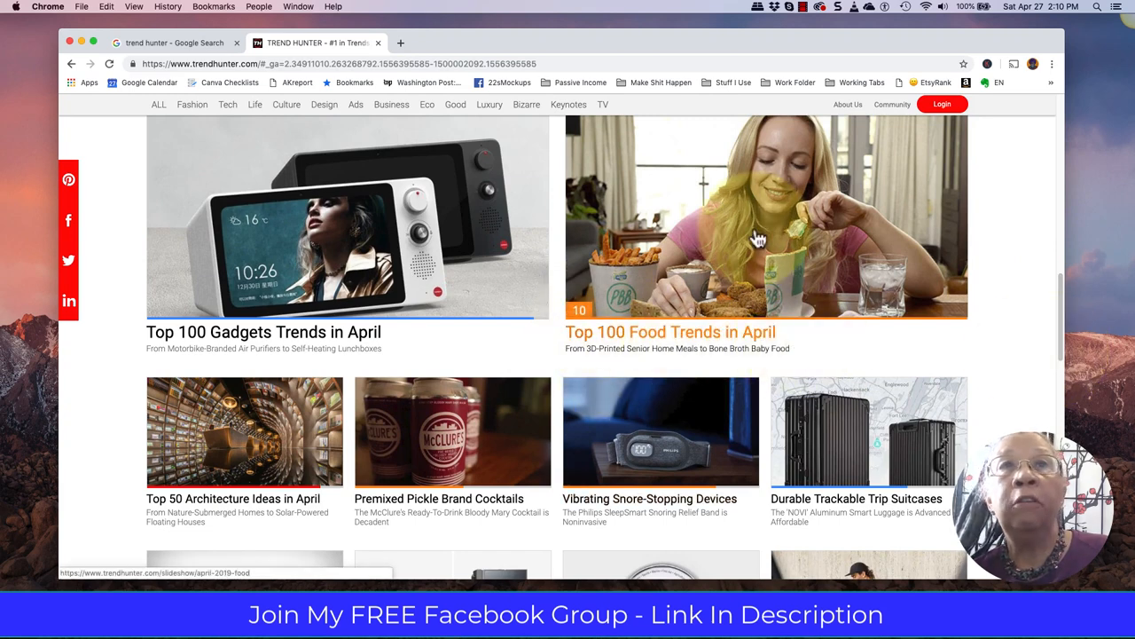
mouse_move(1011, 259)
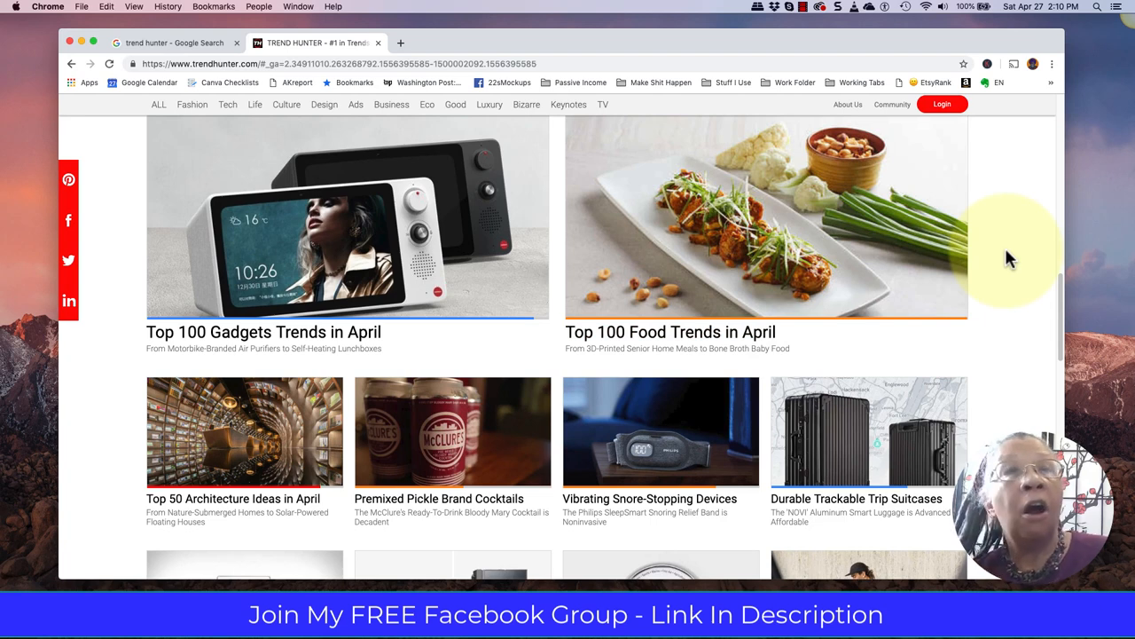
mouse_move(1050, 281)
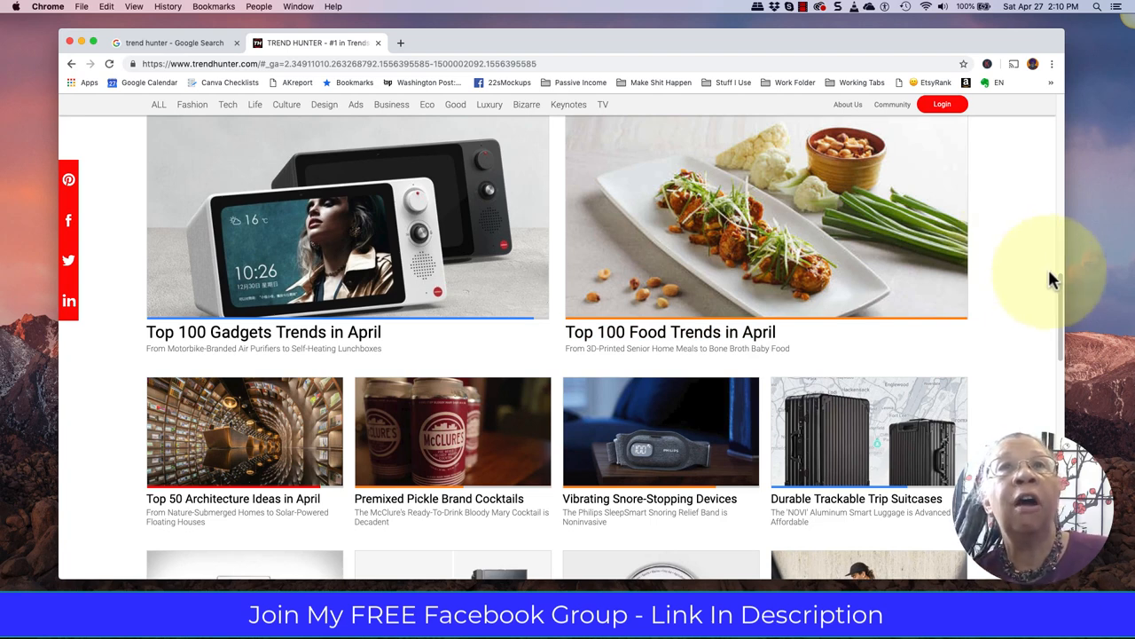
scroll("up", 3)
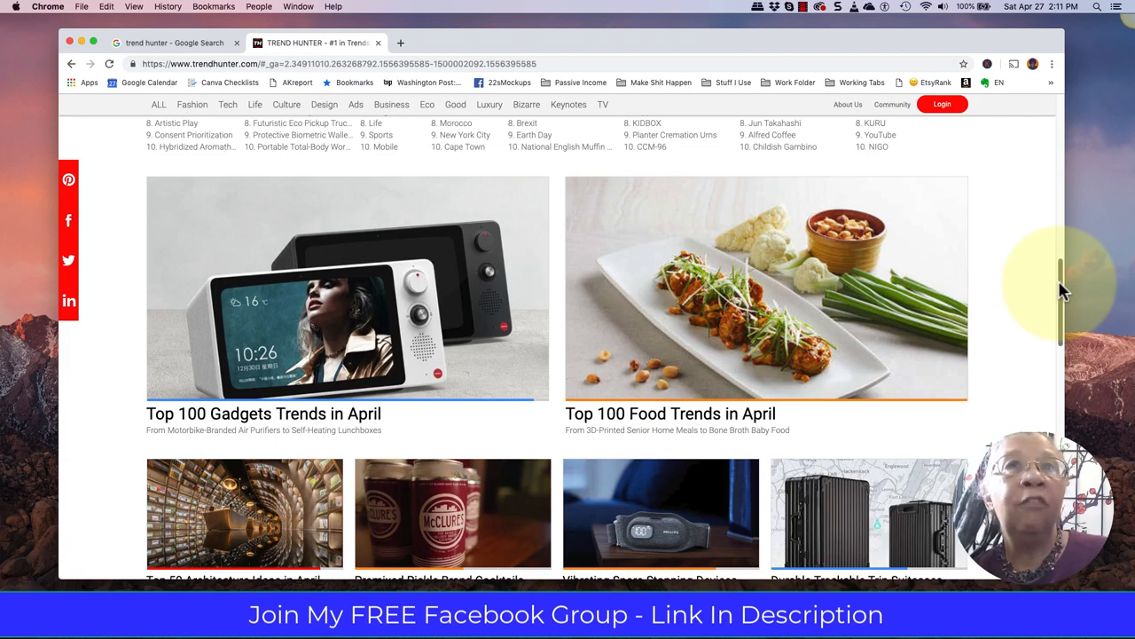
Scroll past the Furniture, Autos and Eco lists to Data Trends, then back to the top.
scroll("down", 3)
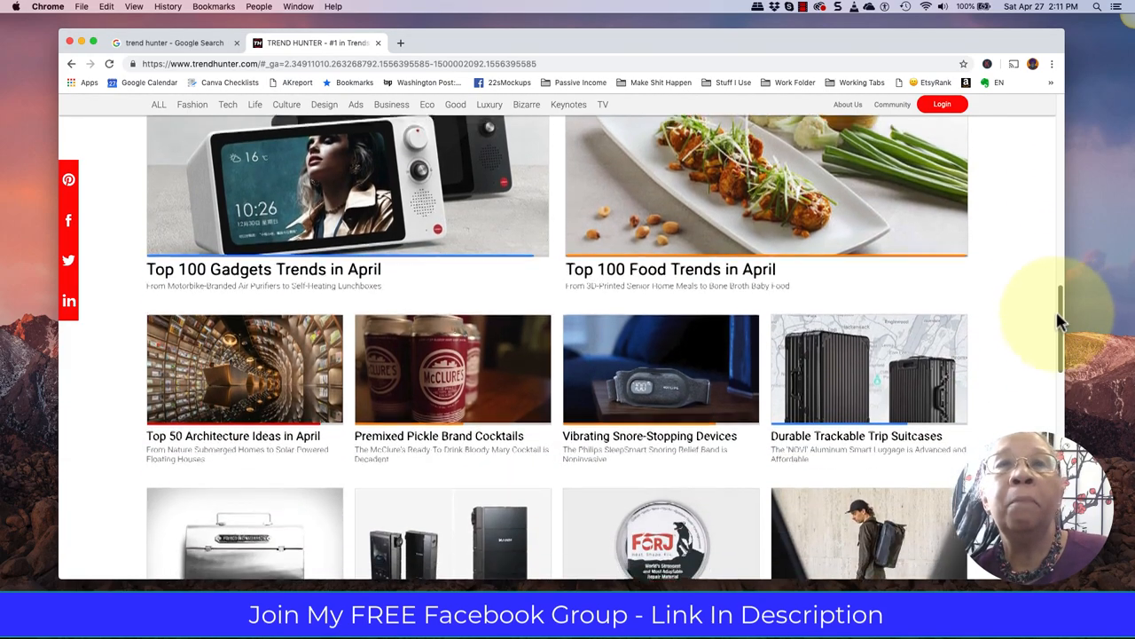
scroll("down", 3)
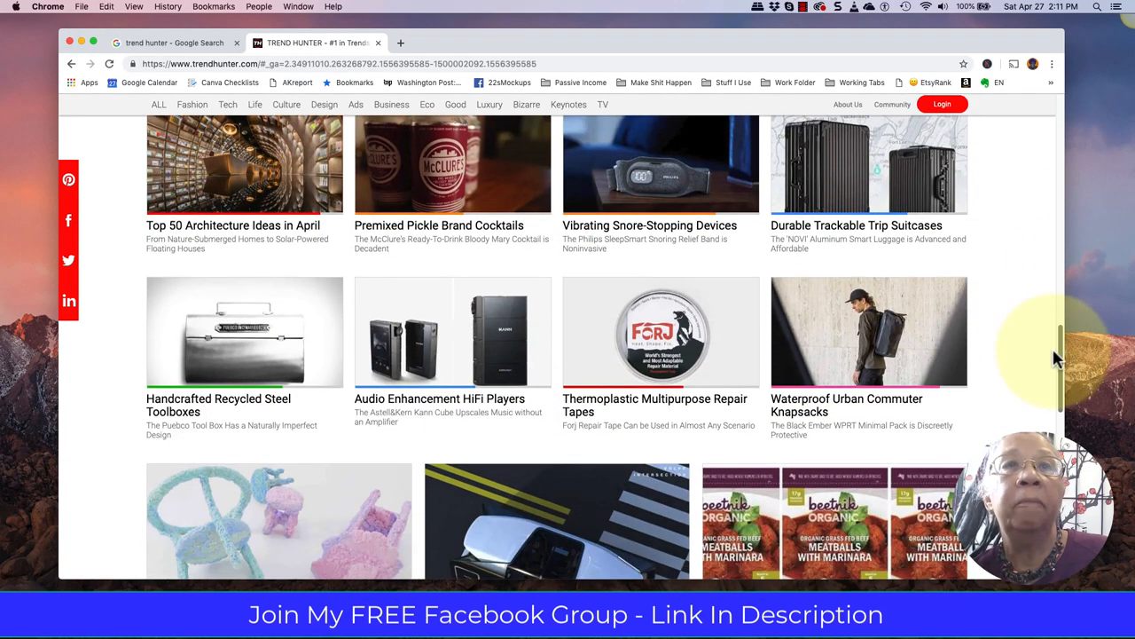
scroll("down", 3)
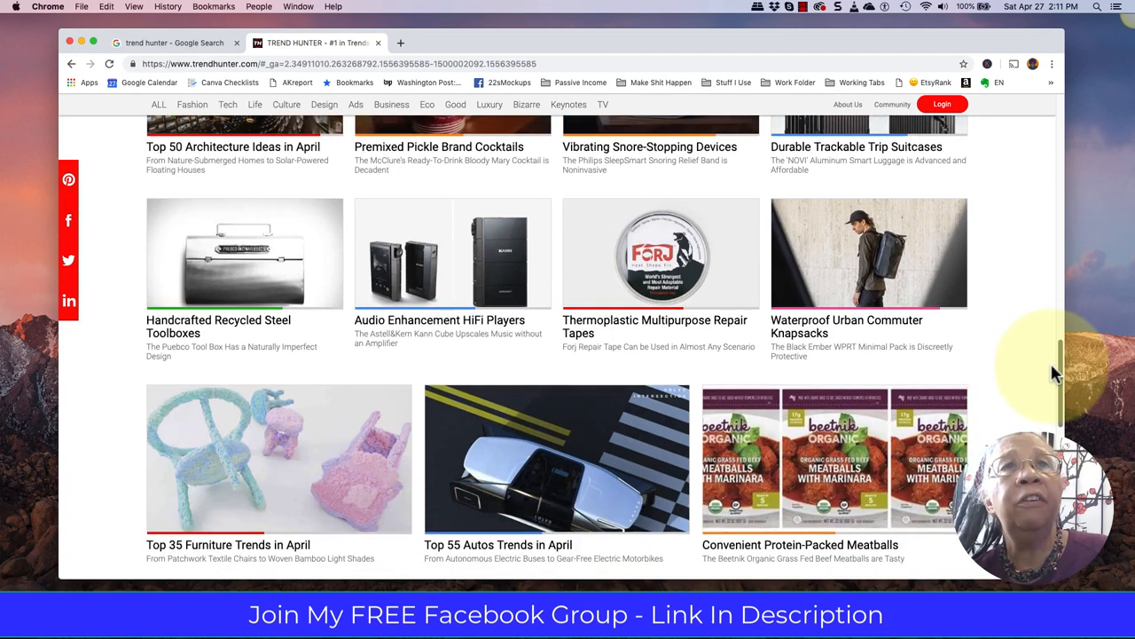
mouse_move(595, 399)
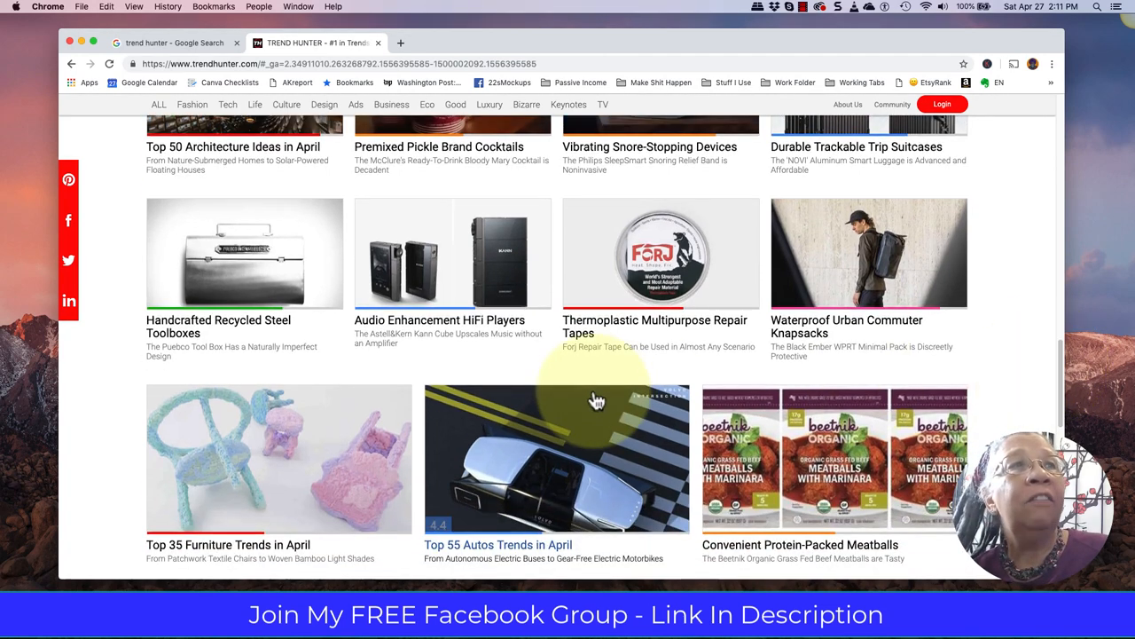
mouse_move(300, 367)
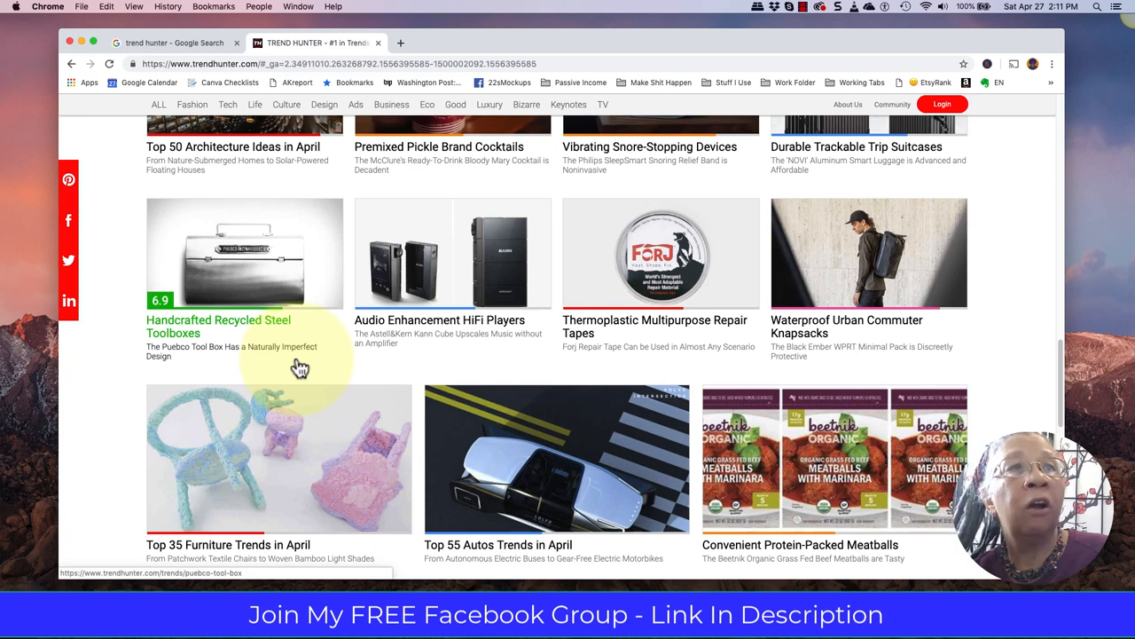
scroll("down", 3)
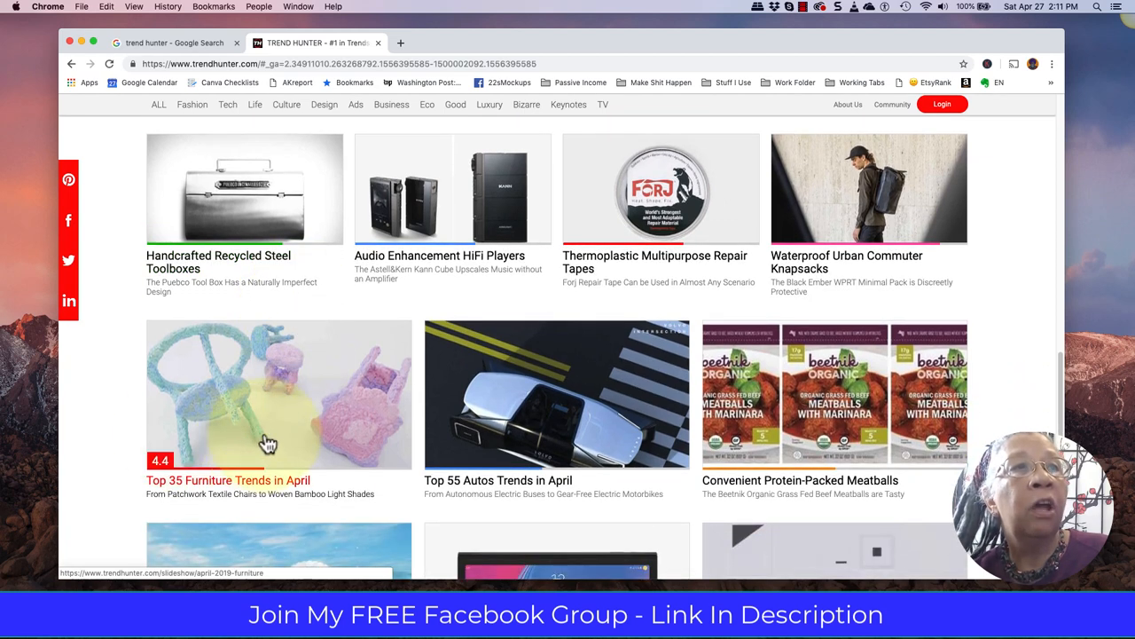
scroll("down", 3)
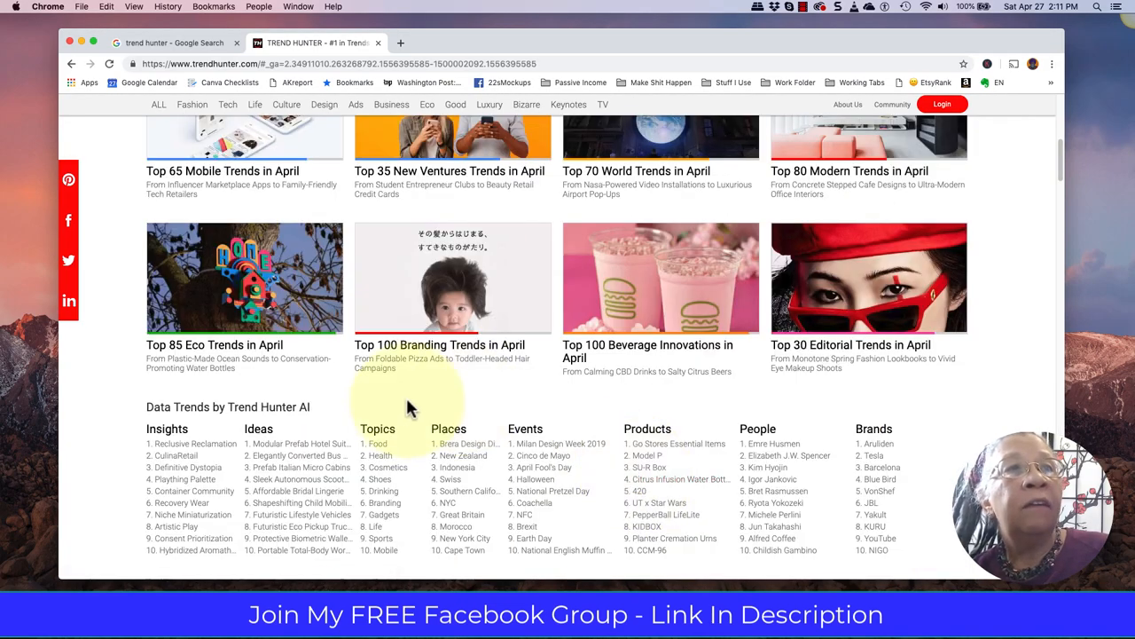
scroll("up", 3)
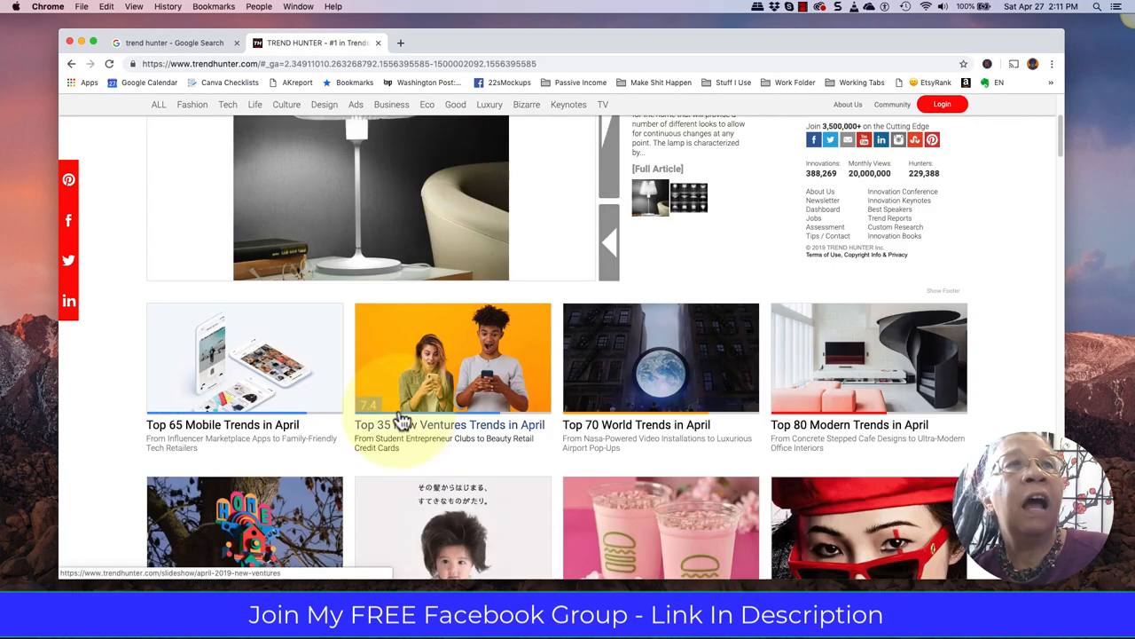
scroll("up", 3)
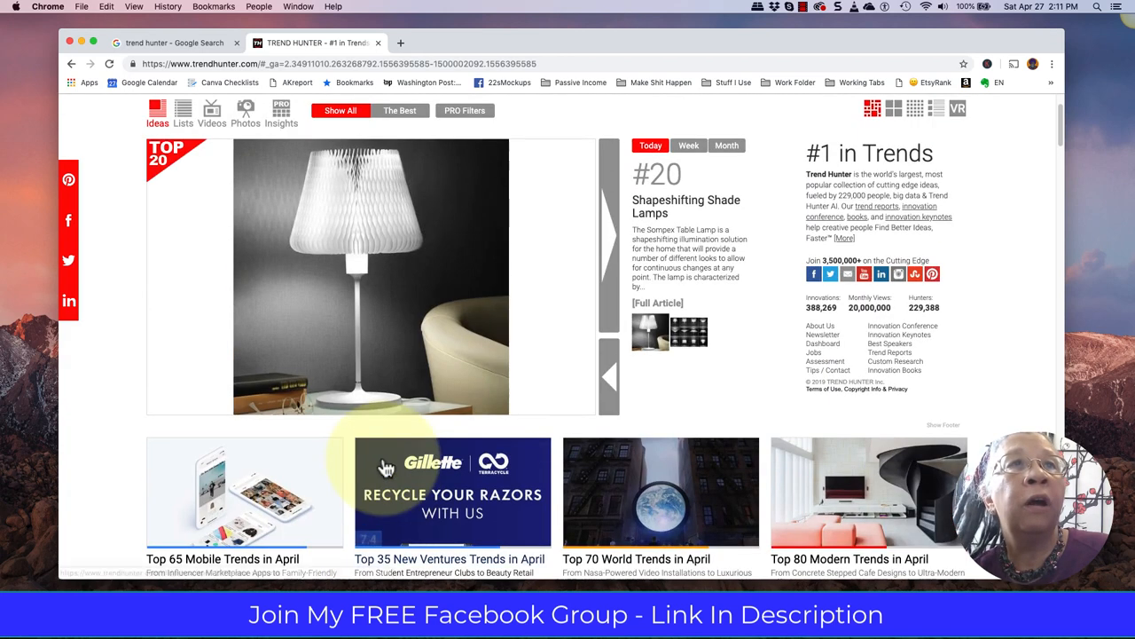
mouse_move(548, 177)
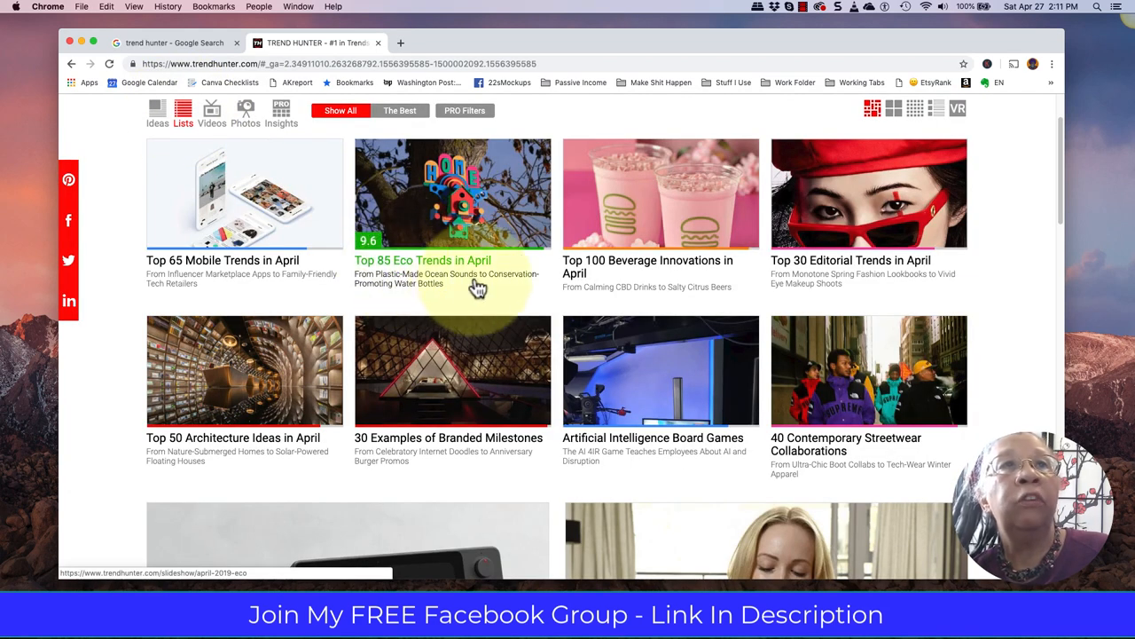
mouse_move(369, 275)
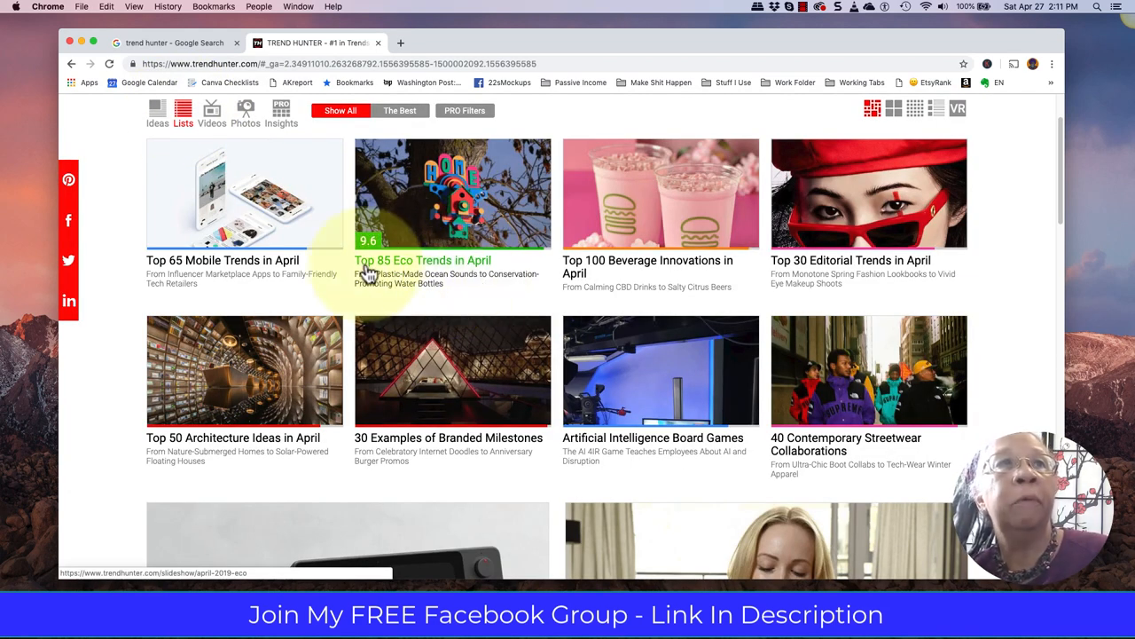
mouse_move(423, 270)
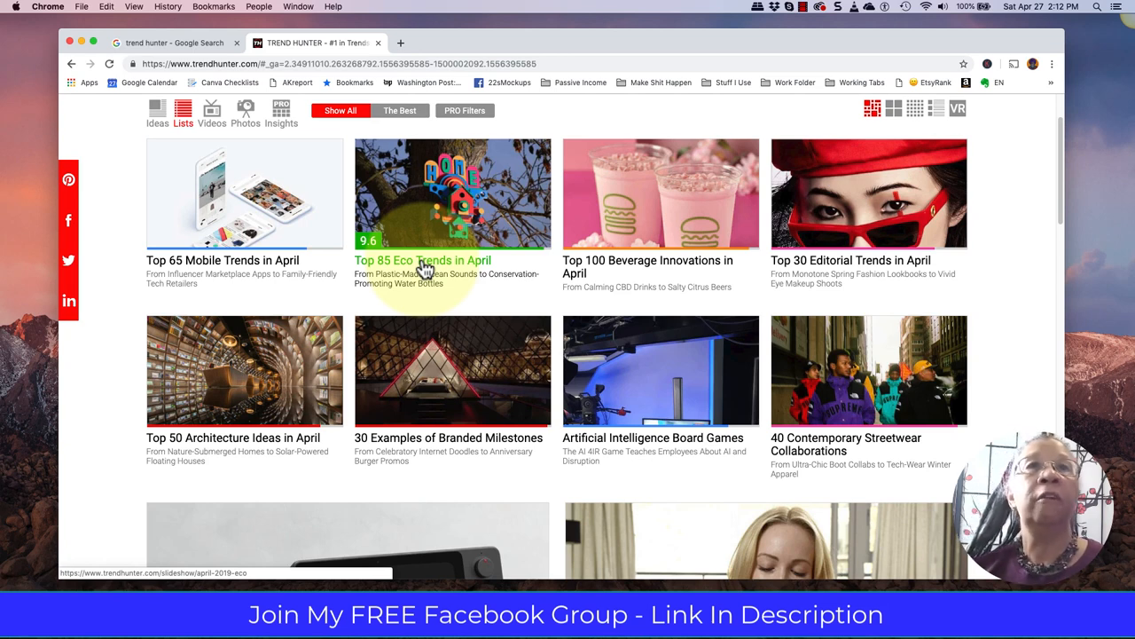
mouse_move(731, 298)
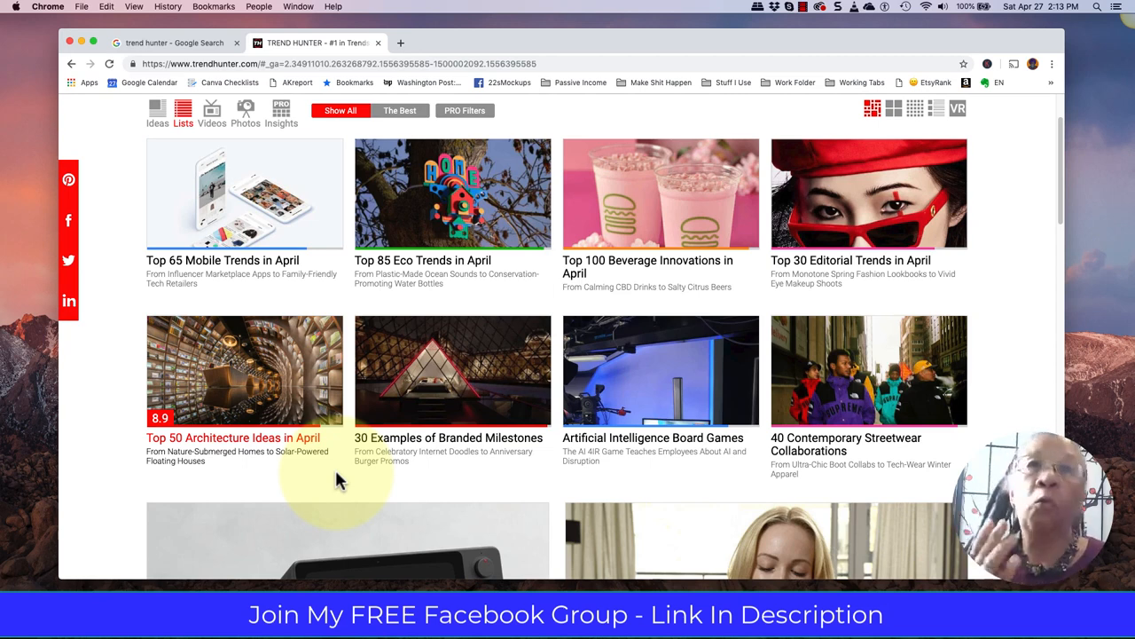
mouse_move(240, 390)
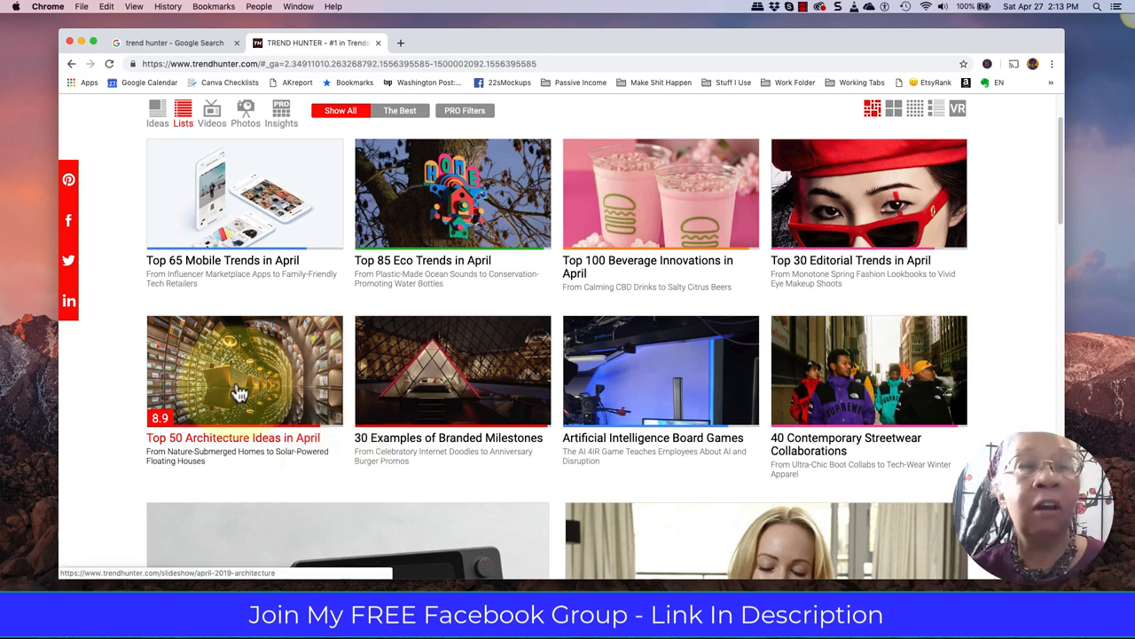
mouse_move(319, 497)
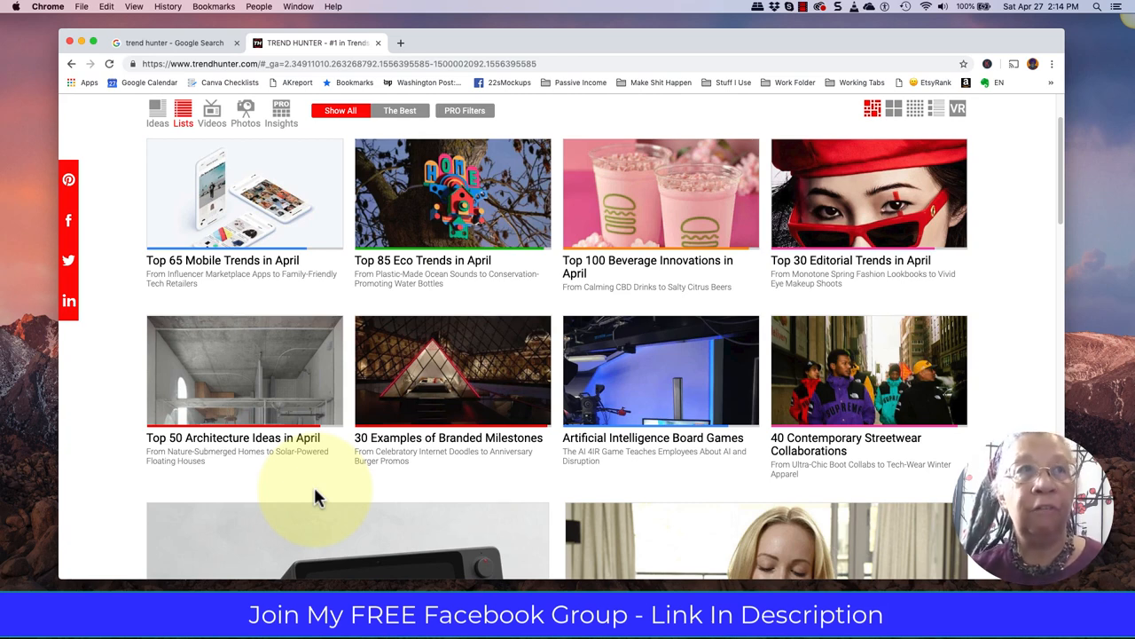
mouse_move(975, 450)
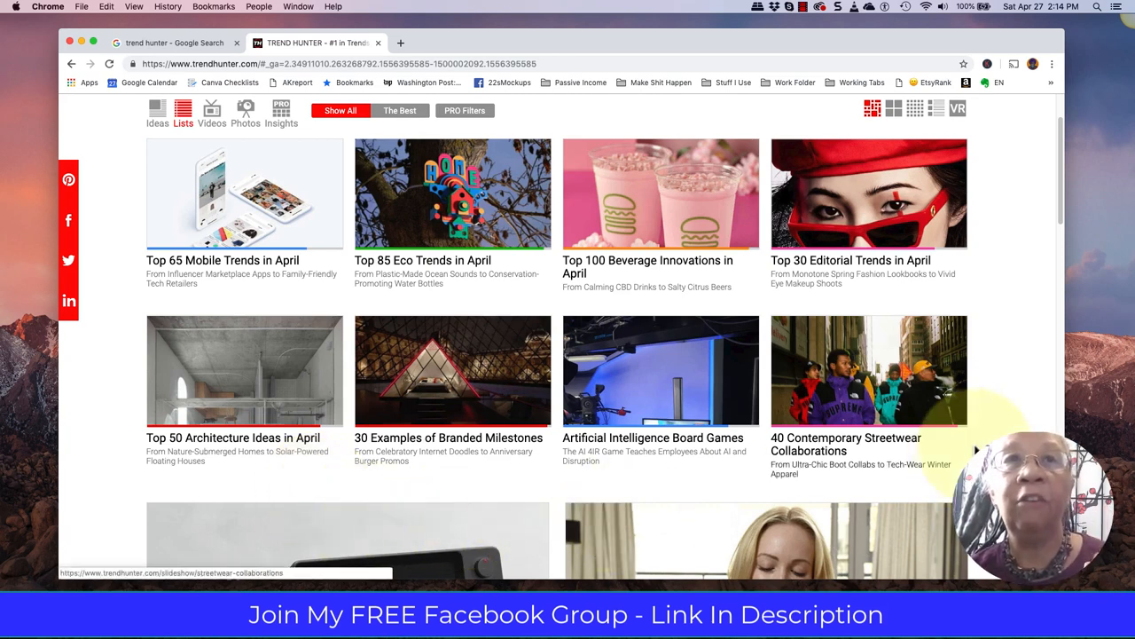
Scroll past the Gadgets and Food cards to High-Tech Bedroom Essentials and CBD Coffee Products.
scroll("down", 3)
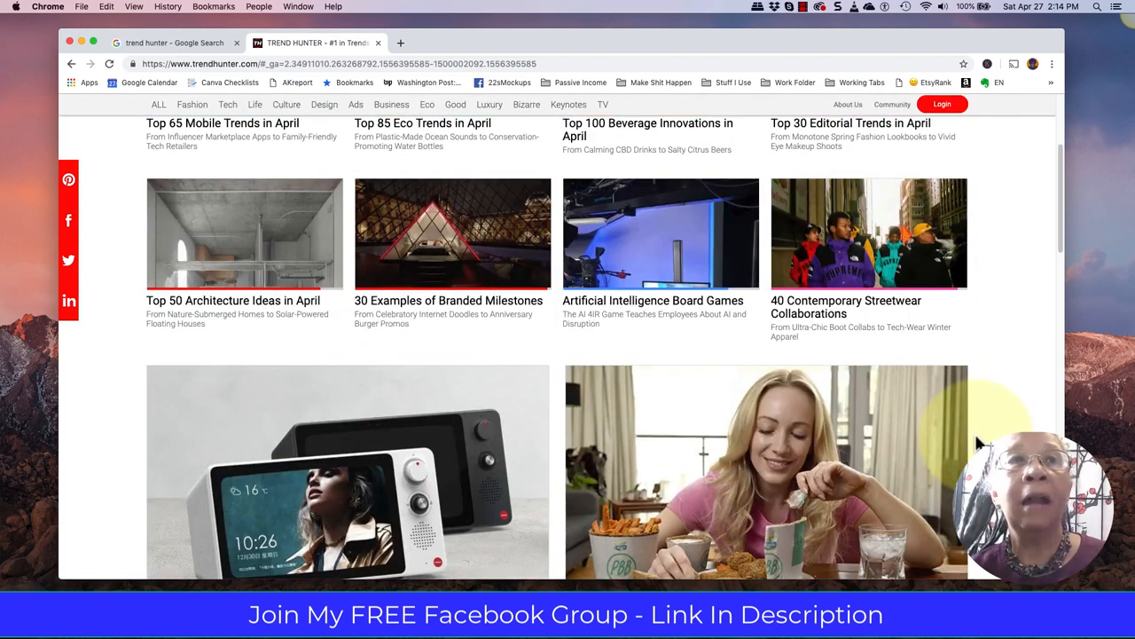
scroll("down", 3)
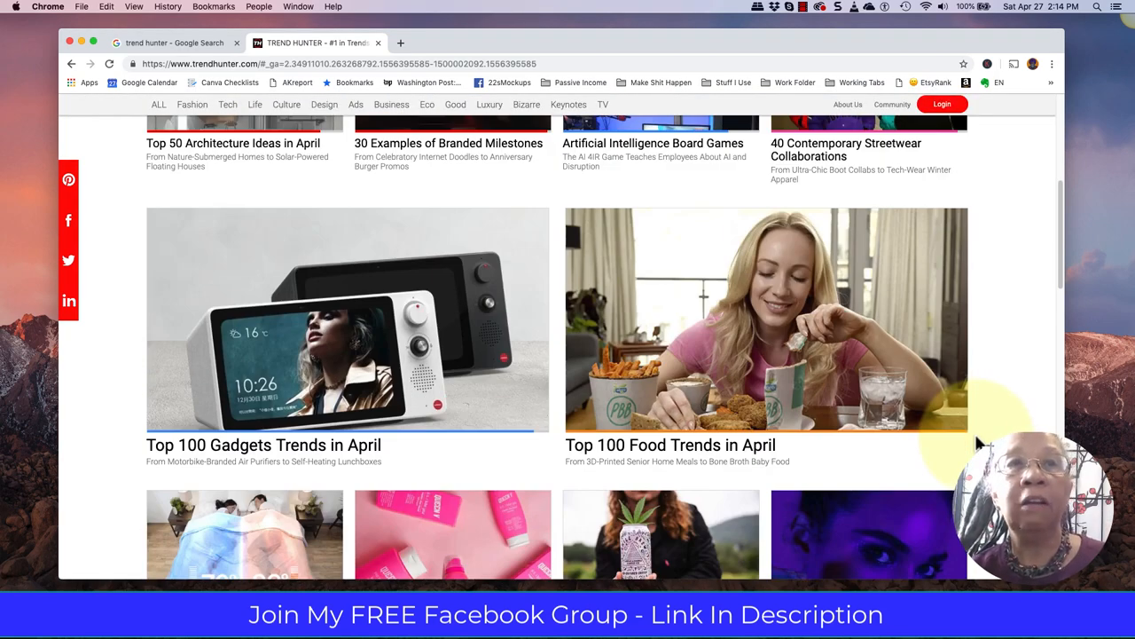
scroll("down", 3)
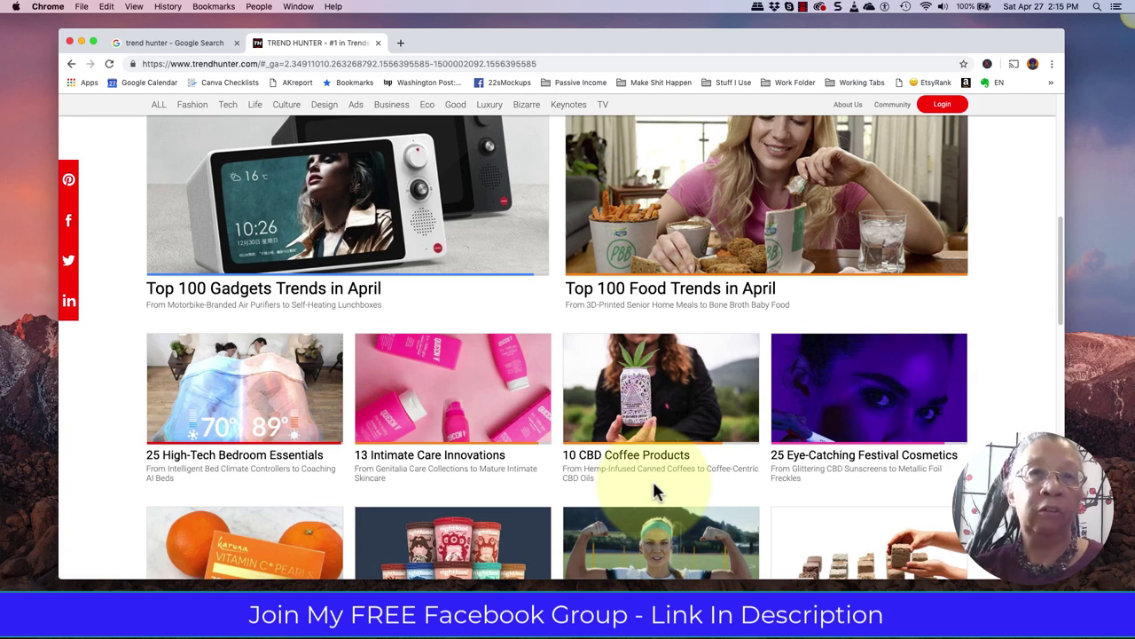
mouse_move(1007, 399)
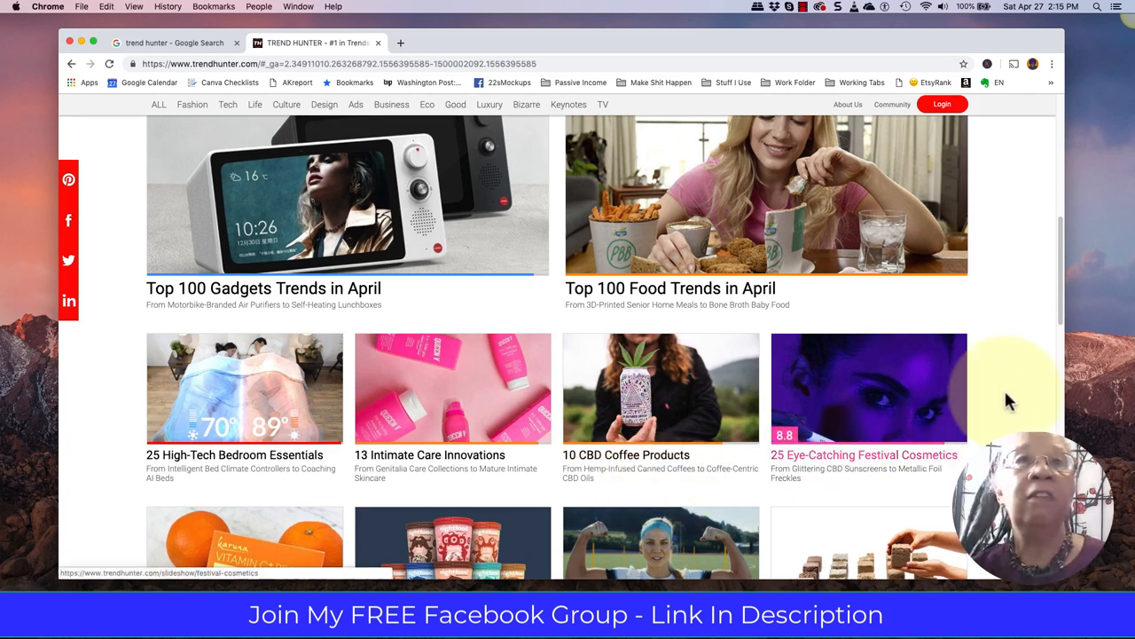
Scroll down to the Top 35 New Ventures through Top 55 Autos Trends in April cards.
scroll("down", 3)
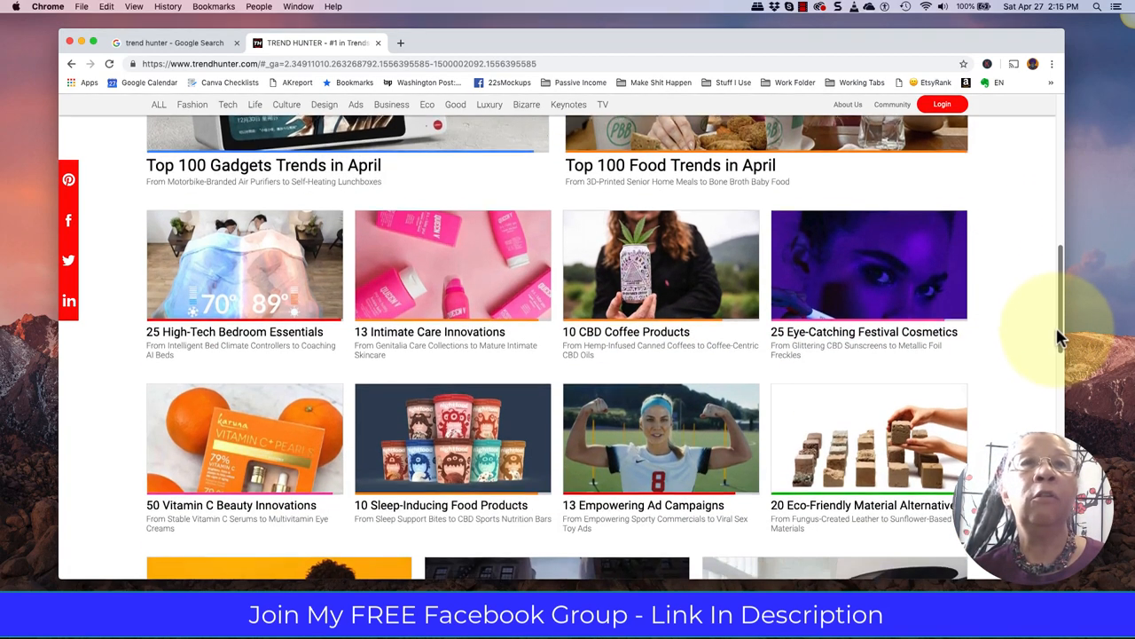
scroll("down", 3)
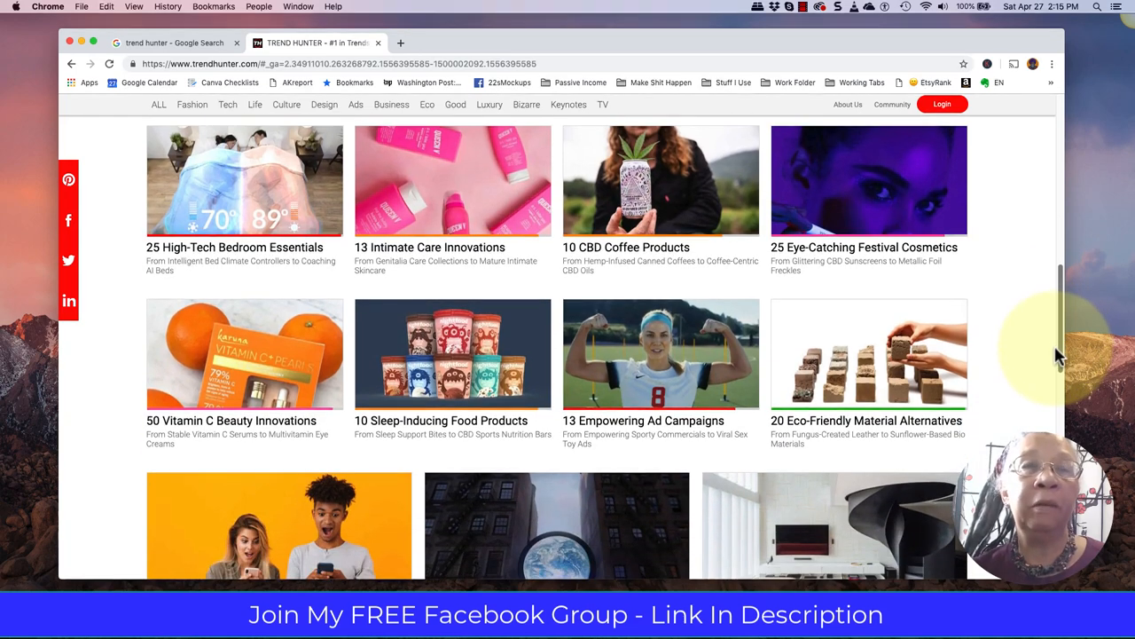
scroll("down", 3)
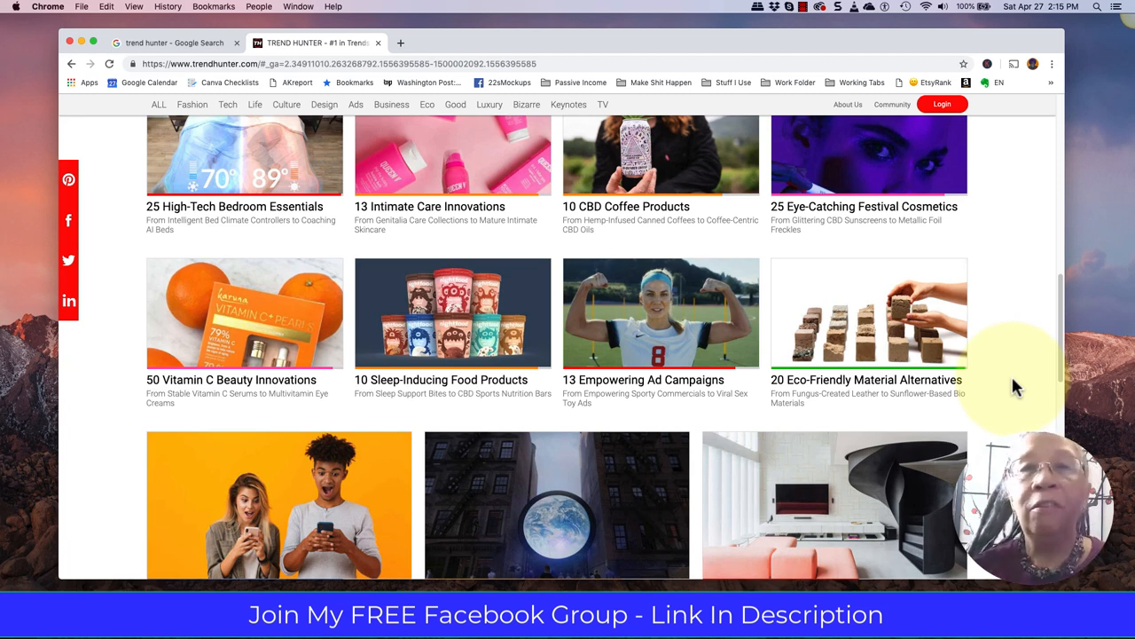
scroll("down", 3)
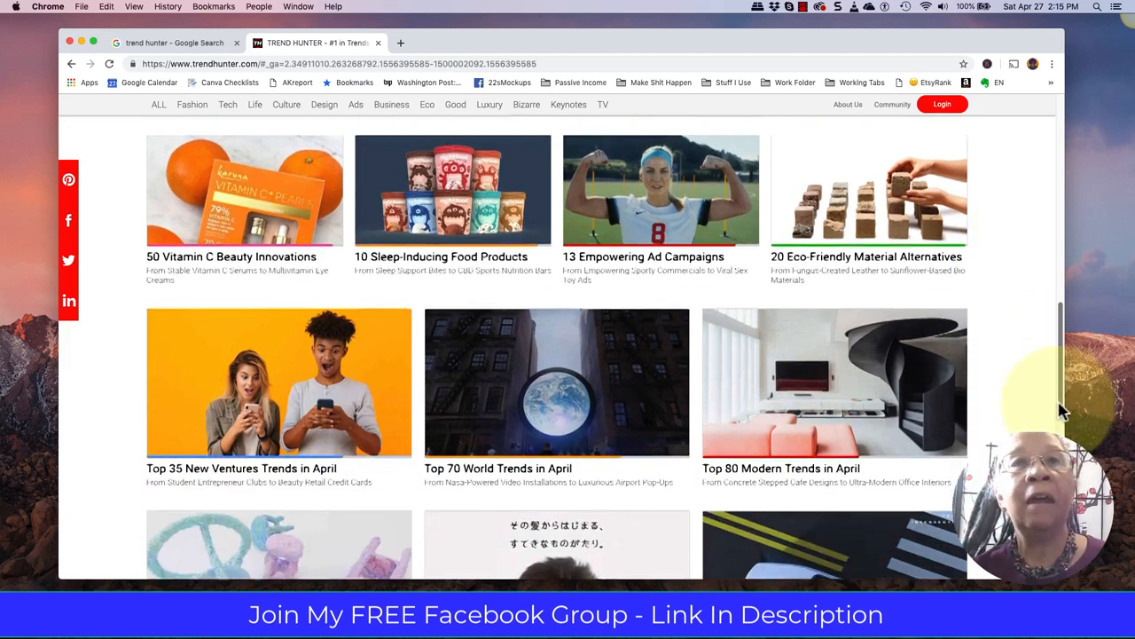
scroll("down", 3)
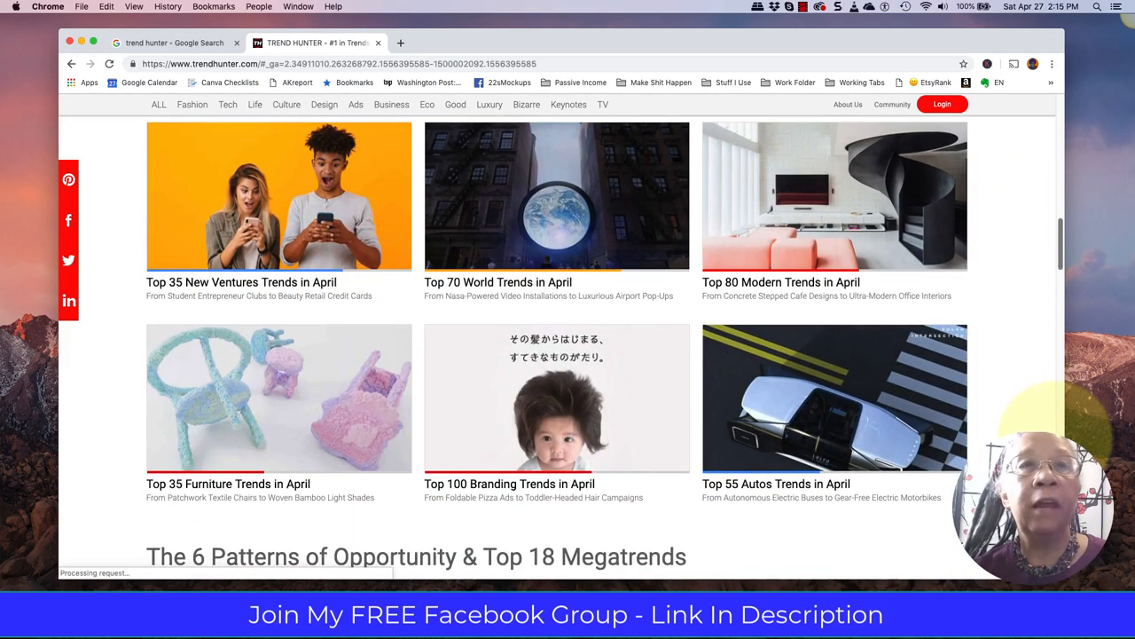
Read through the 6 Patterns of Opportunity & Top 18 Megatrends grid, then scroll back up.
scroll("down", 3)
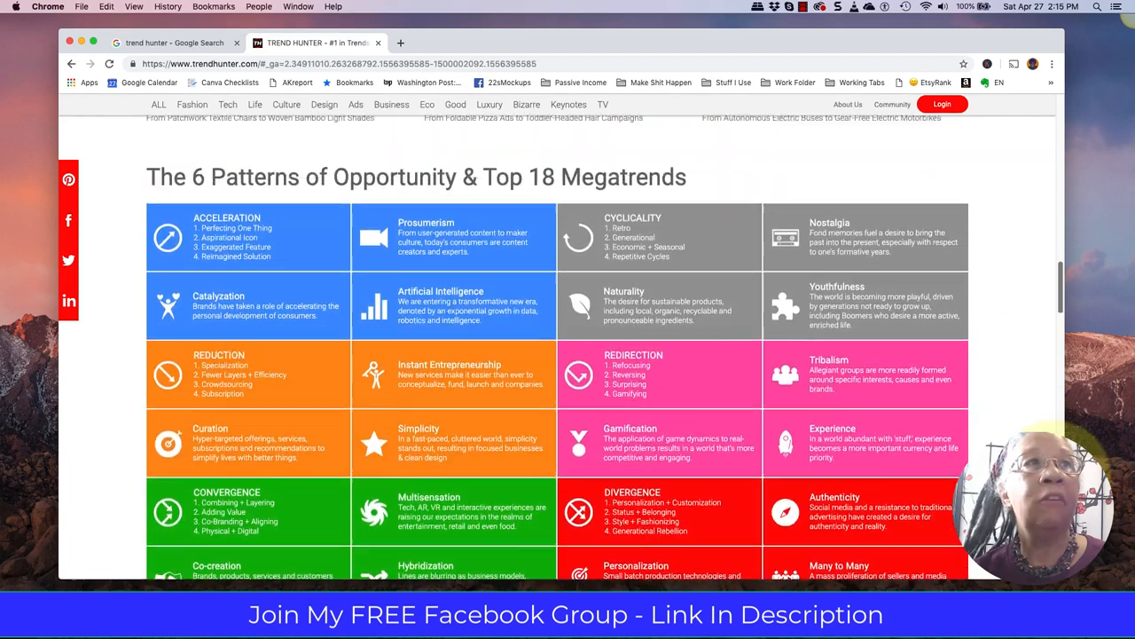
scroll("up", 3)
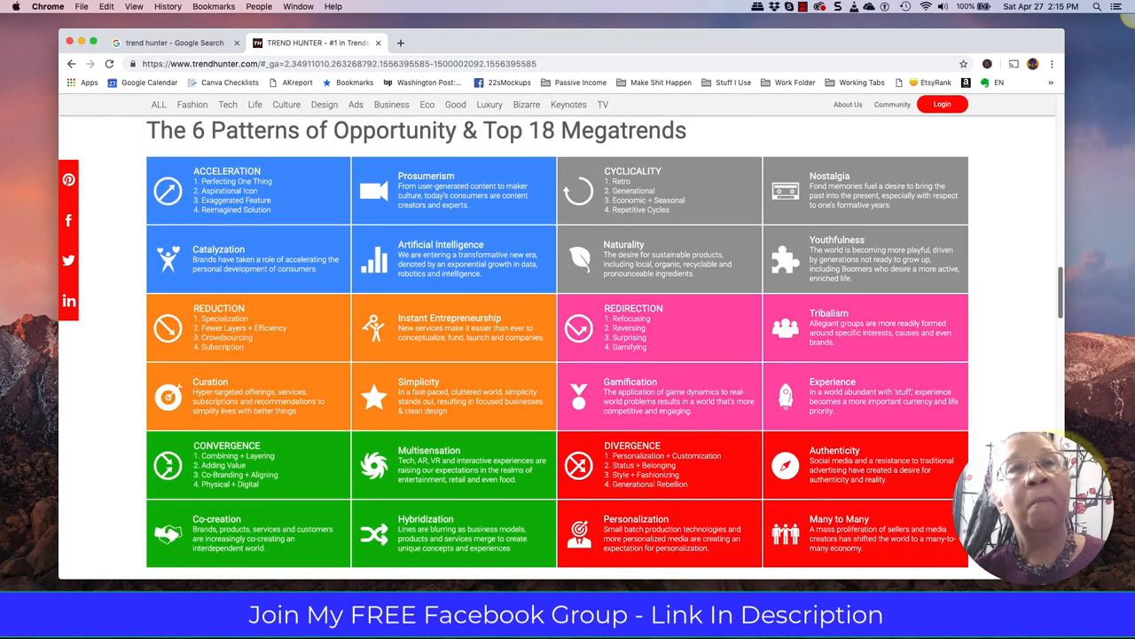
scroll("down", 3)
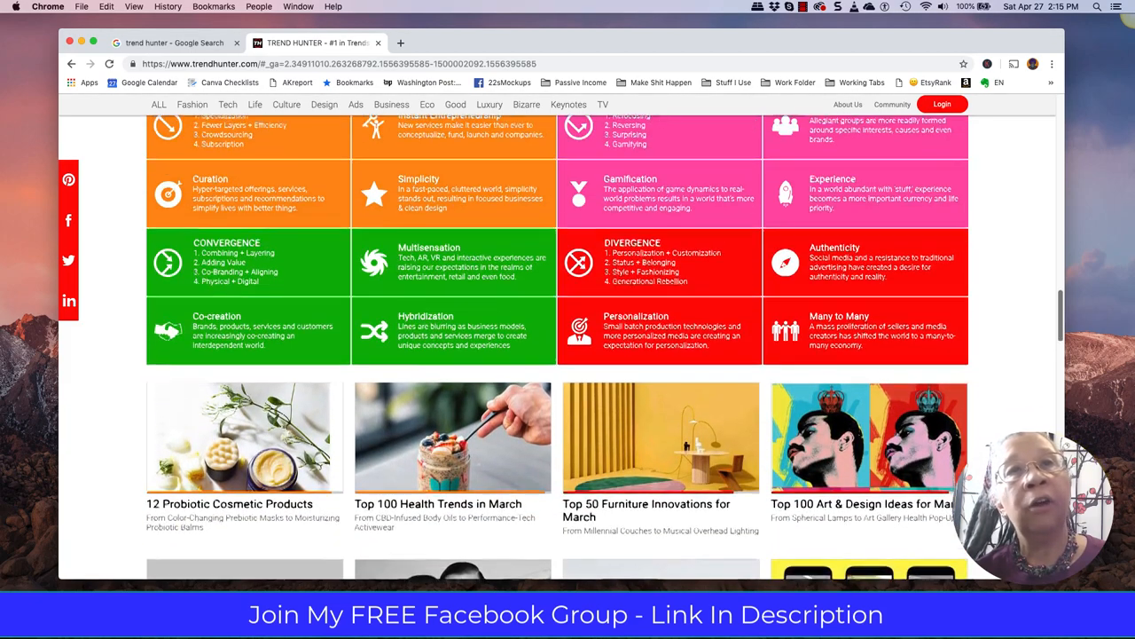
scroll("up", 3)
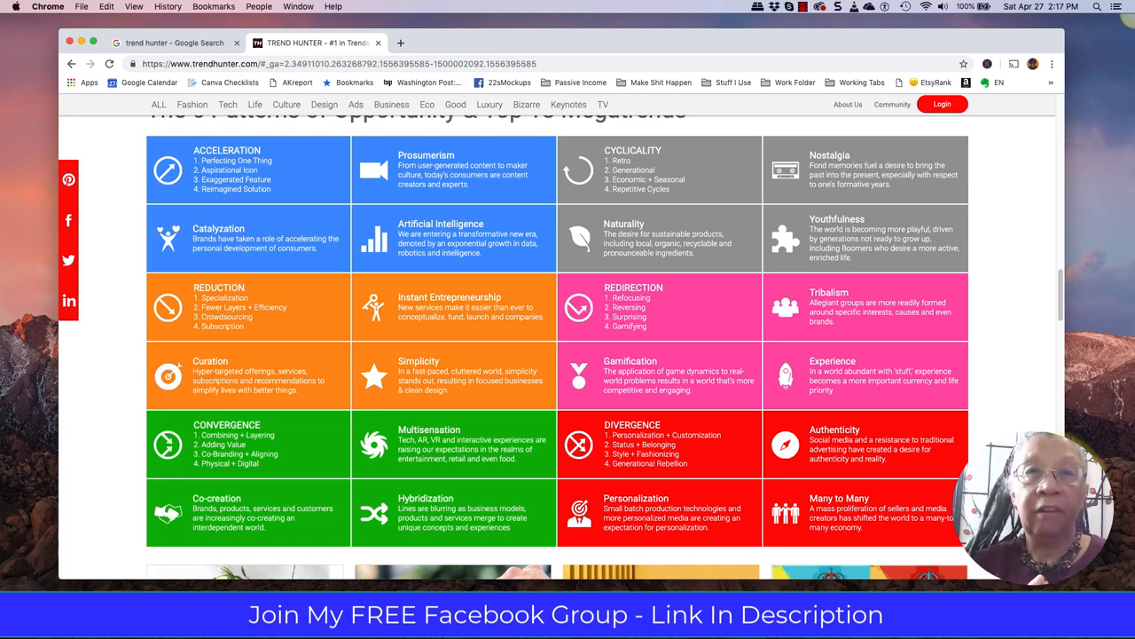
mouse_move(1055, 329)
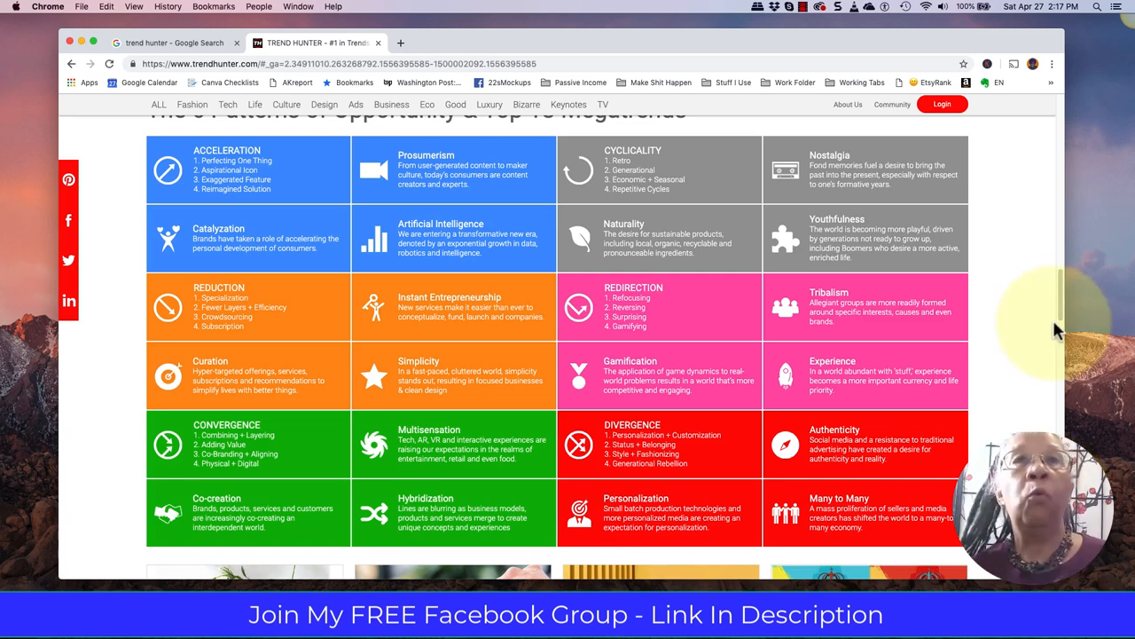
scroll("up", 3)
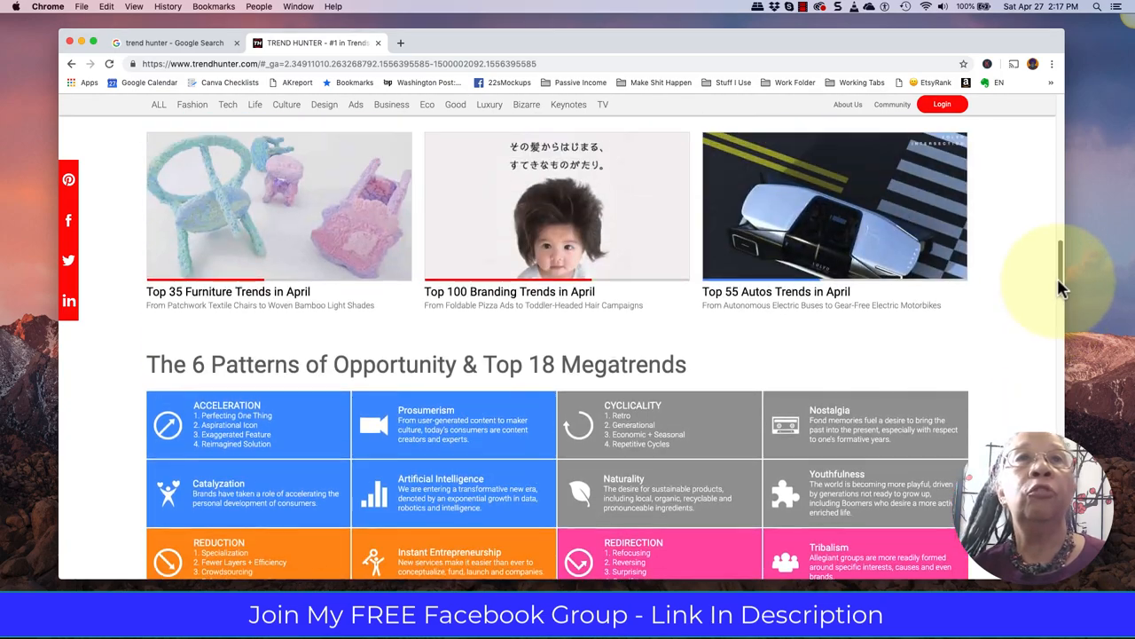
scroll("up", 3)
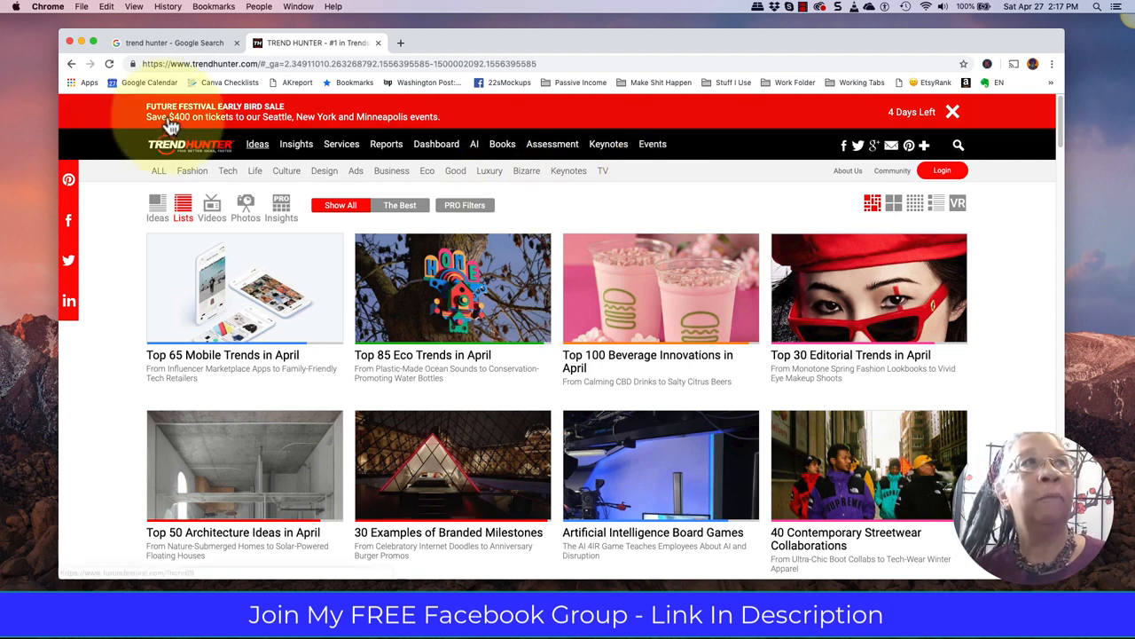
Reopen Trend Hunter from the Google results for "trend hunter".
left_click(173, 43)
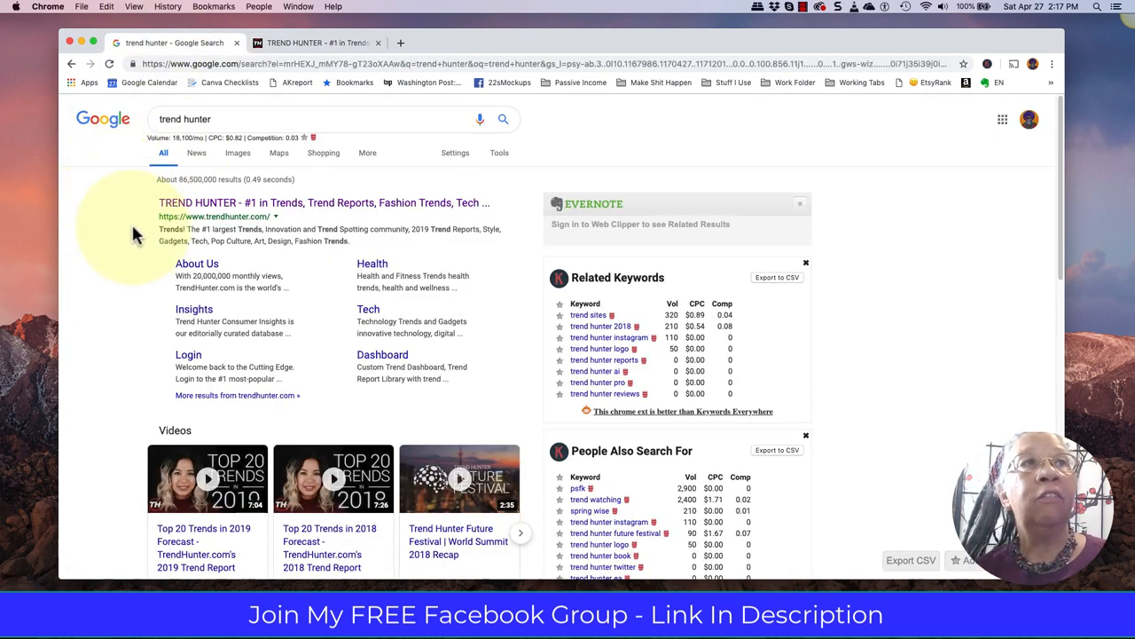
mouse_move(266, 227)
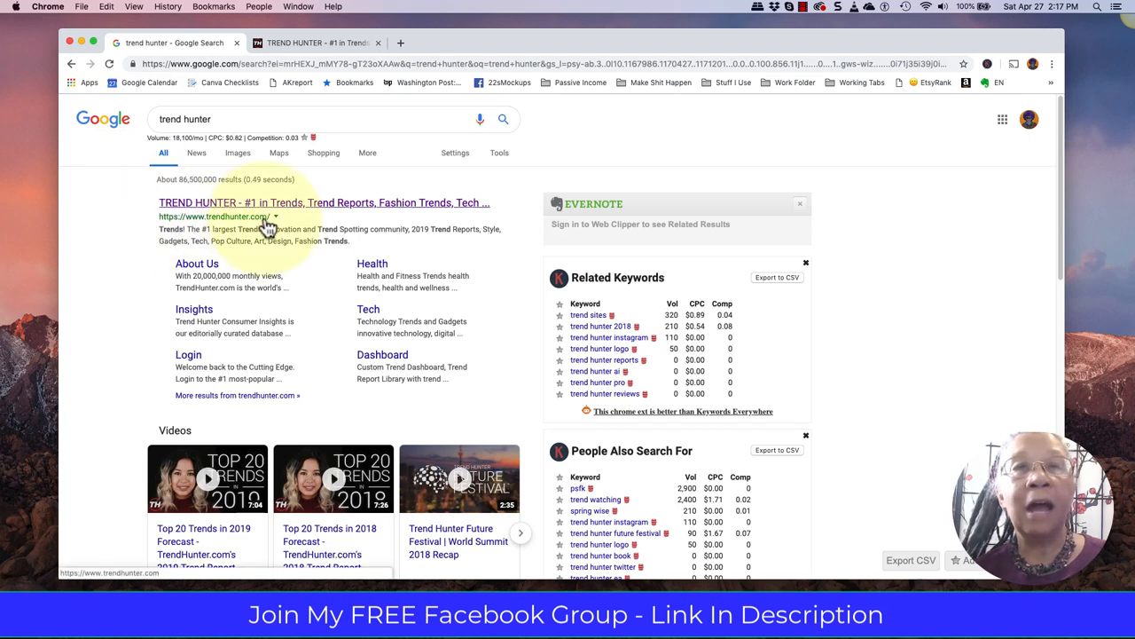
left_click(322, 202)
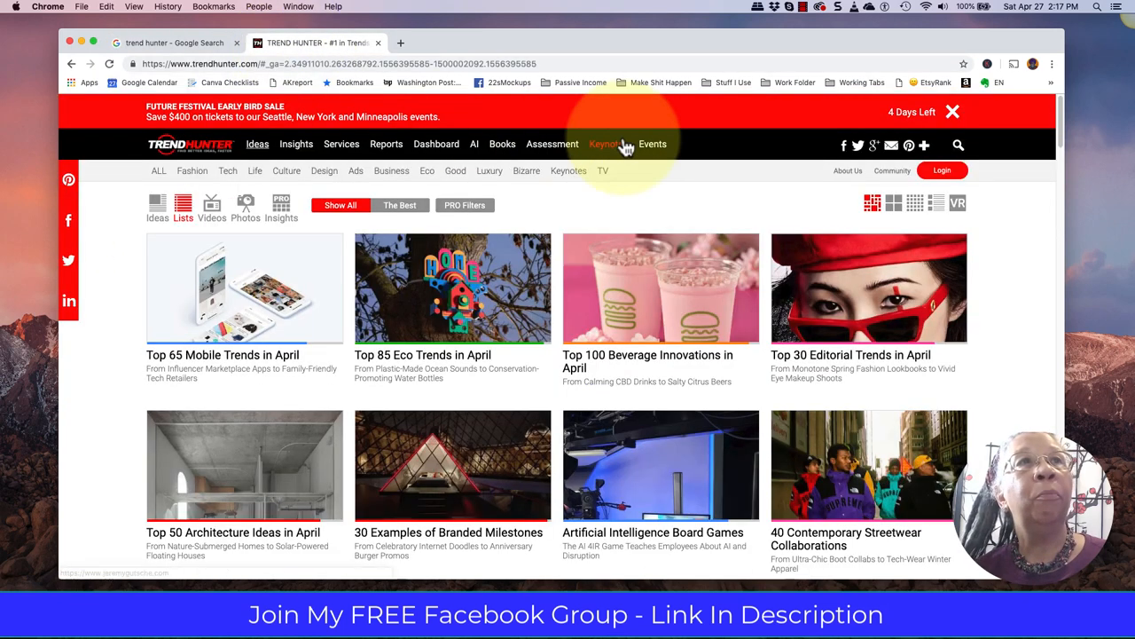
mouse_move(677, 213)
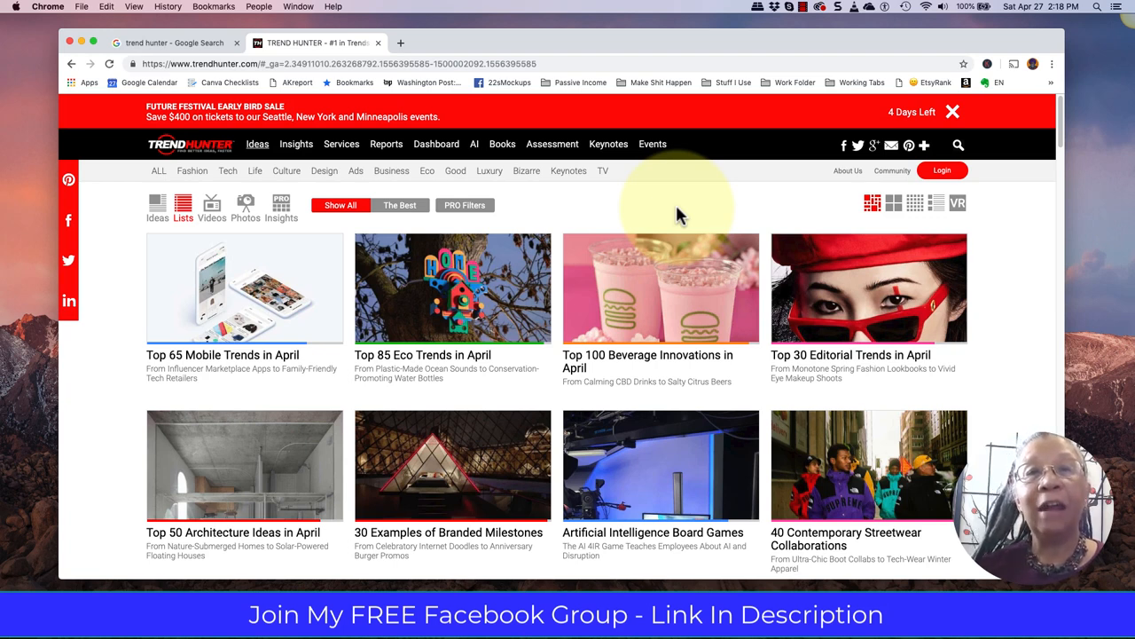
mouse_move(571, 101)
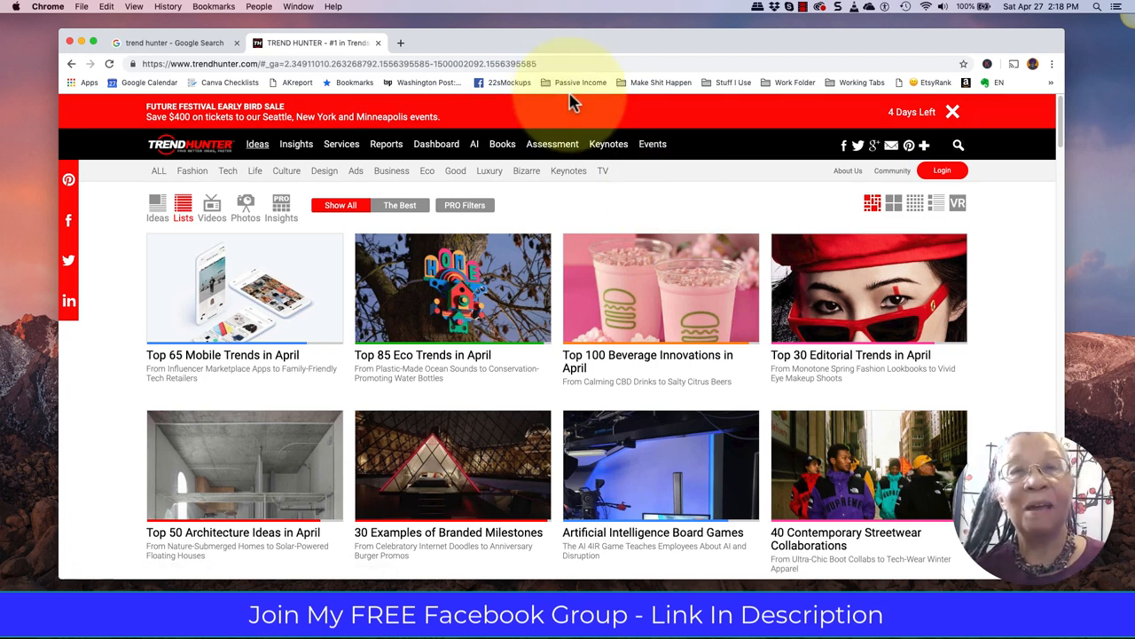